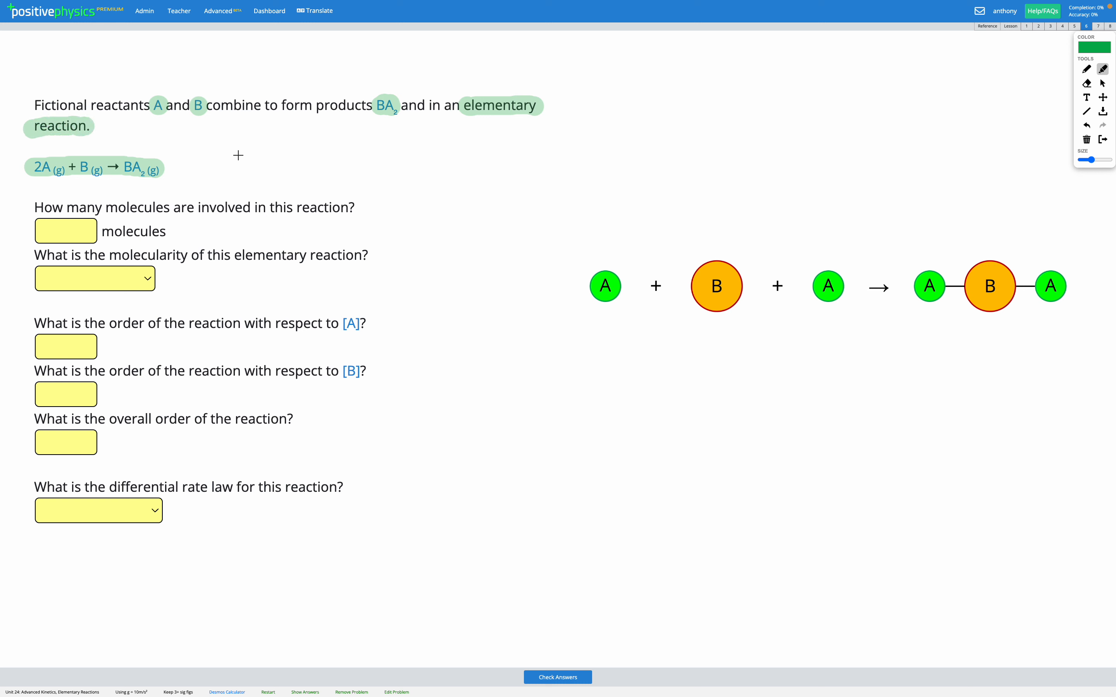
pyautogui.moveTo(632, 307)
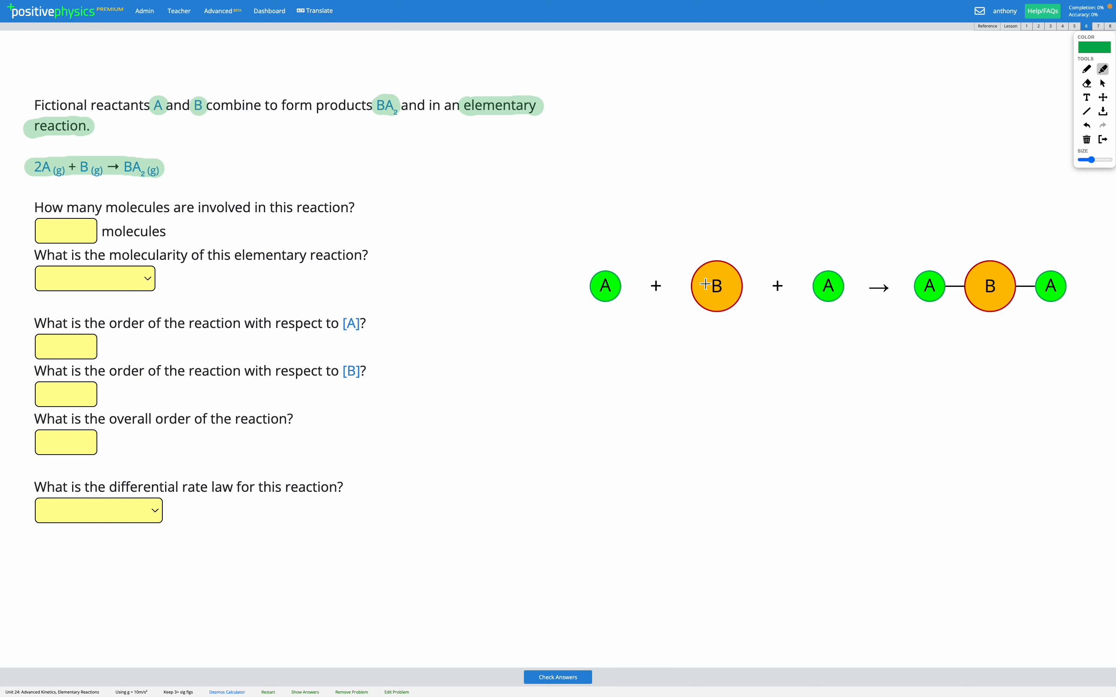
pyautogui.moveTo(629, 286)
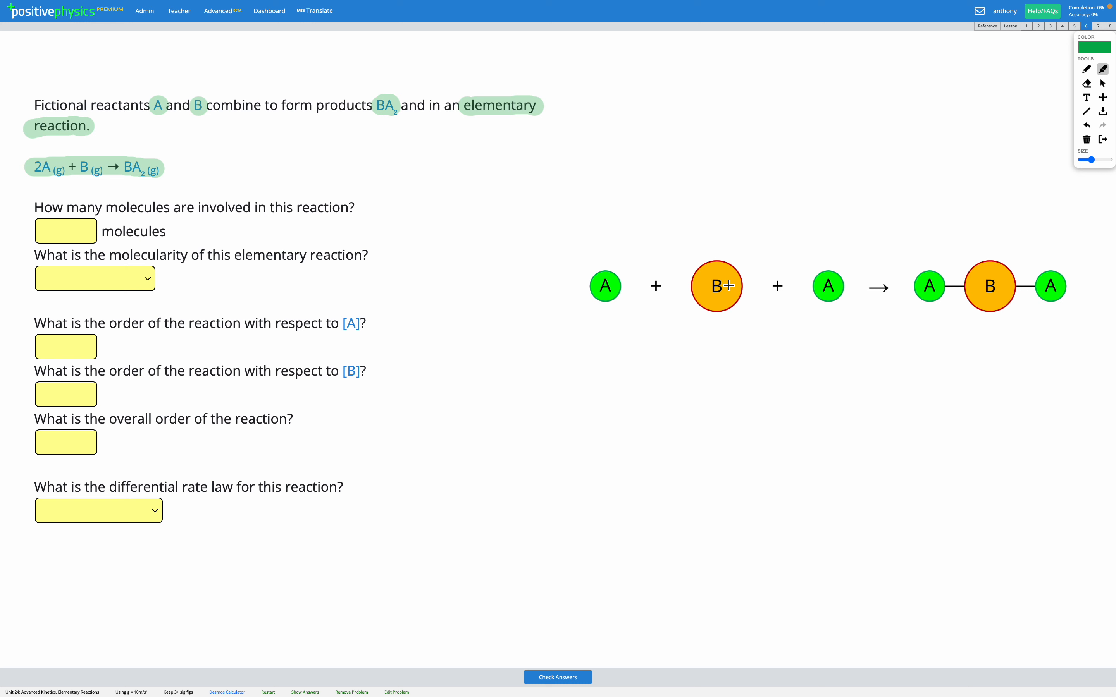
pyautogui.moveTo(963, 300)
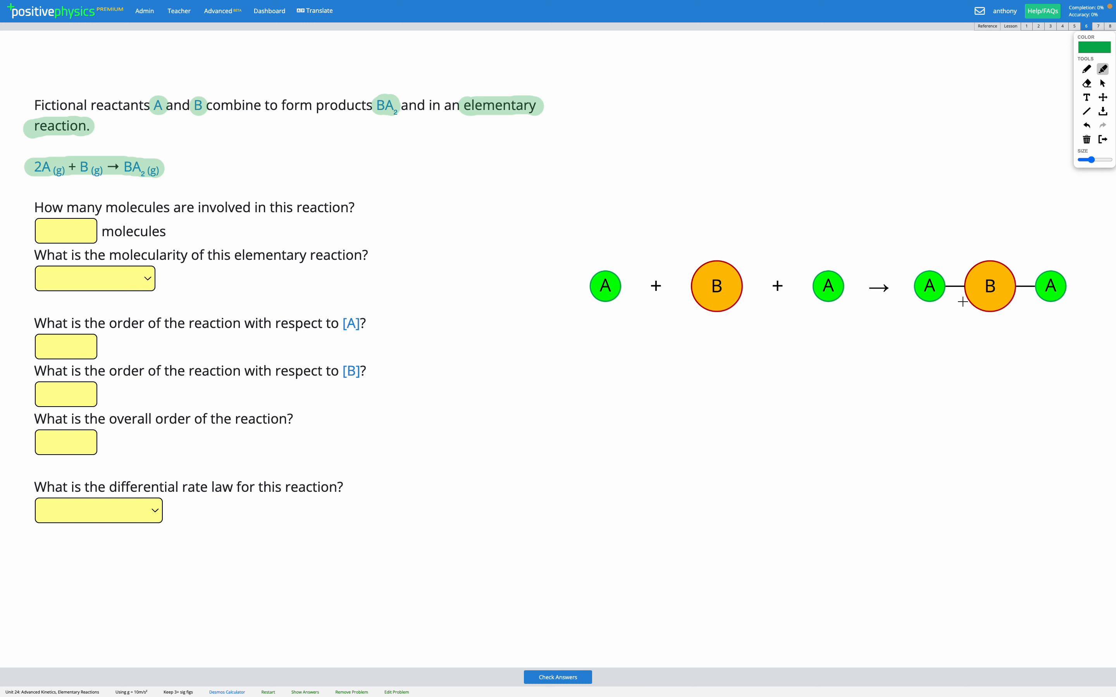
pyautogui.moveTo(1103, 93)
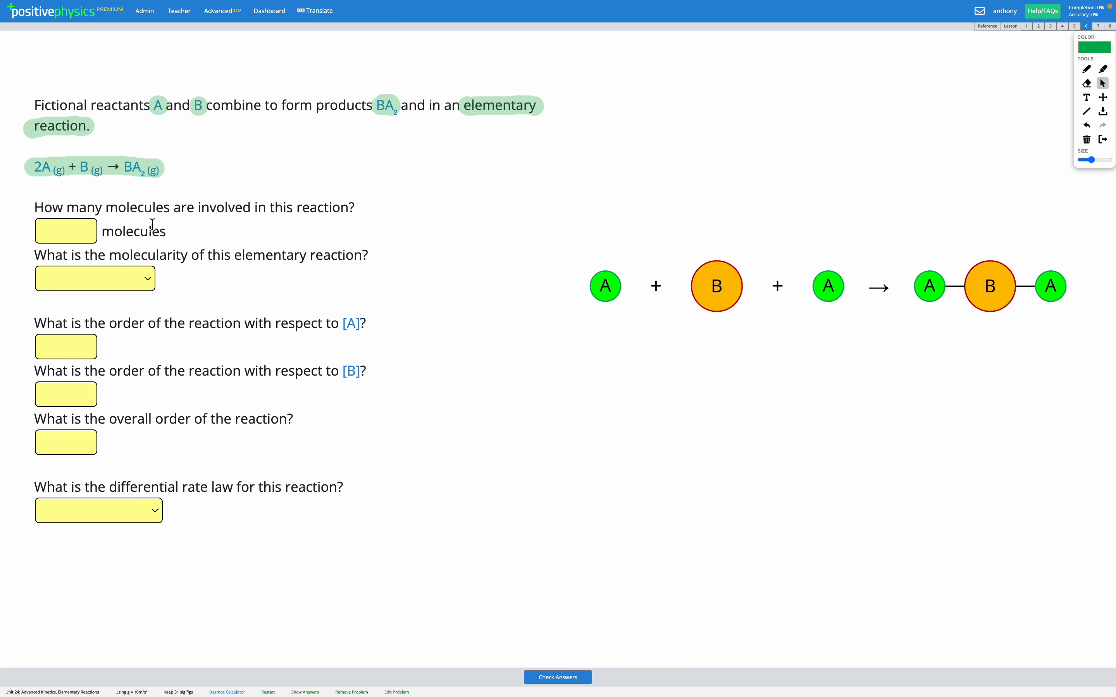
pyautogui.moveTo(579, 270)
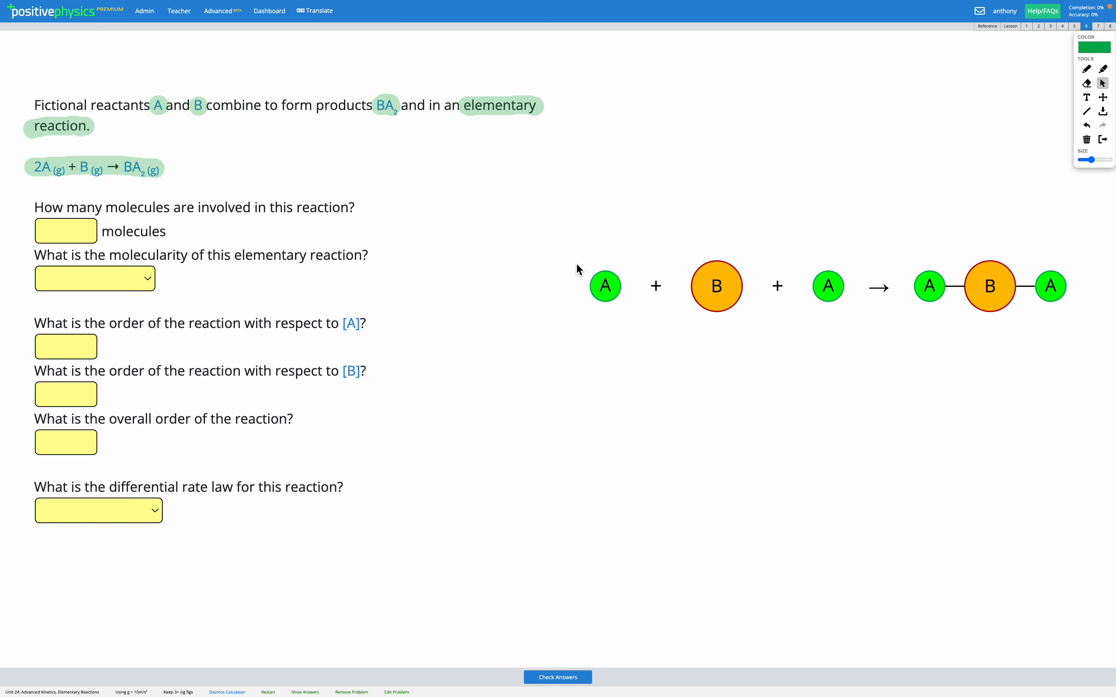
pyautogui.moveTo(750, 258)
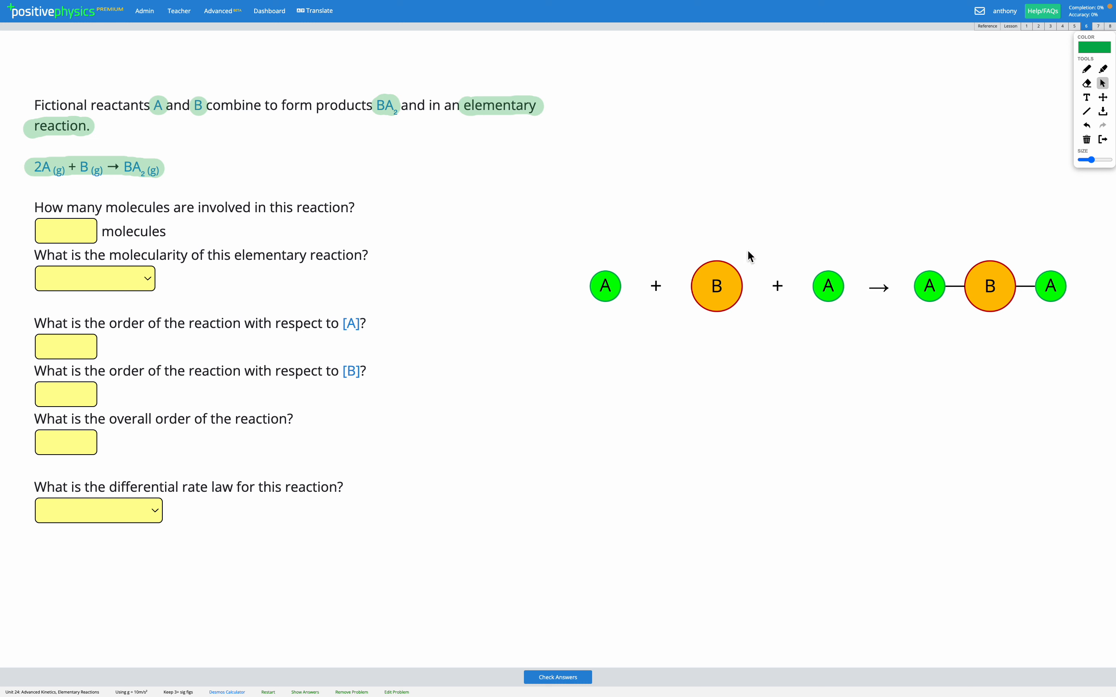
pyautogui.moveTo(720, 318)
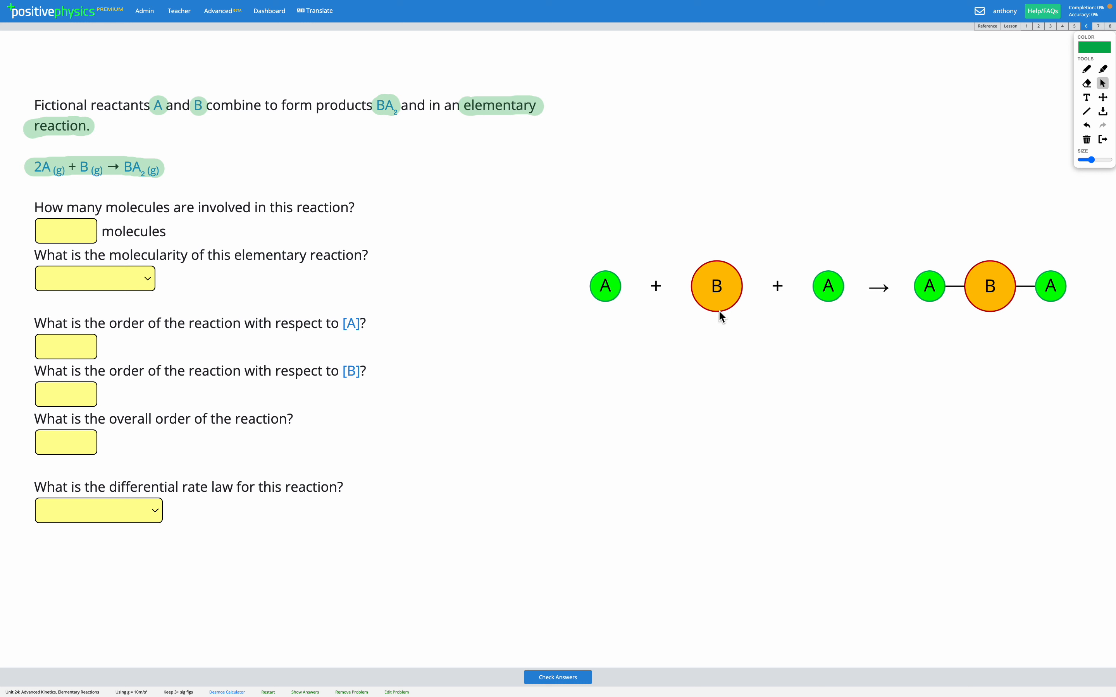
pyautogui.moveTo(866, 318)
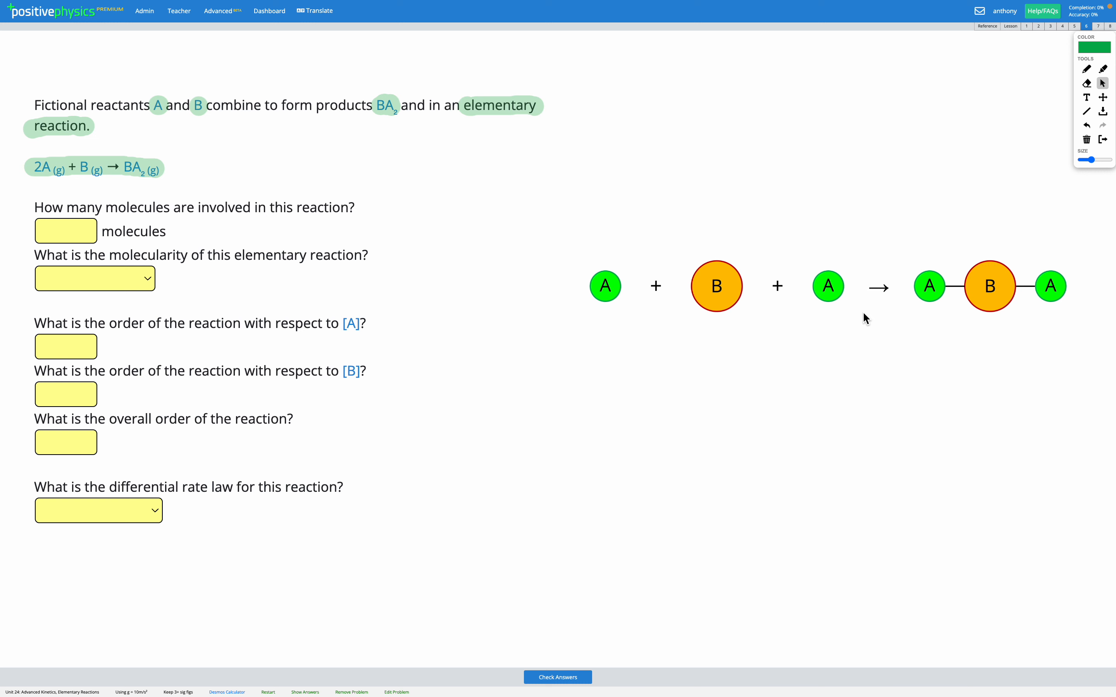
# Enter 3 molecules and choose Termolecular, both checked correct.
pyautogui.write('3')
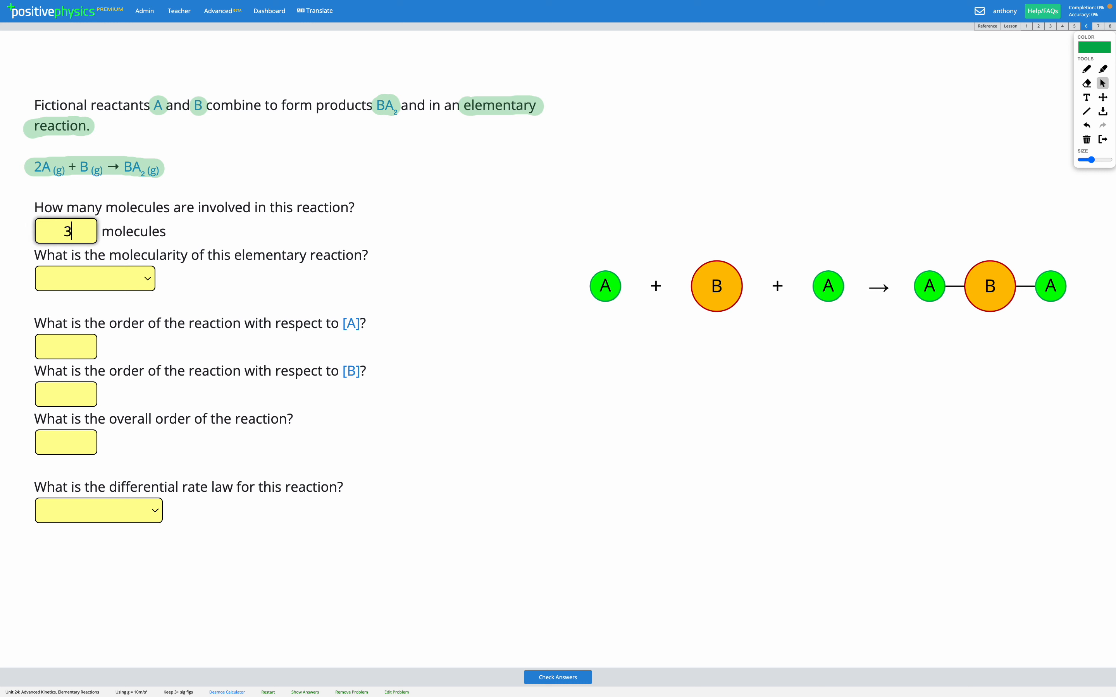
pyautogui.click(557, 677)
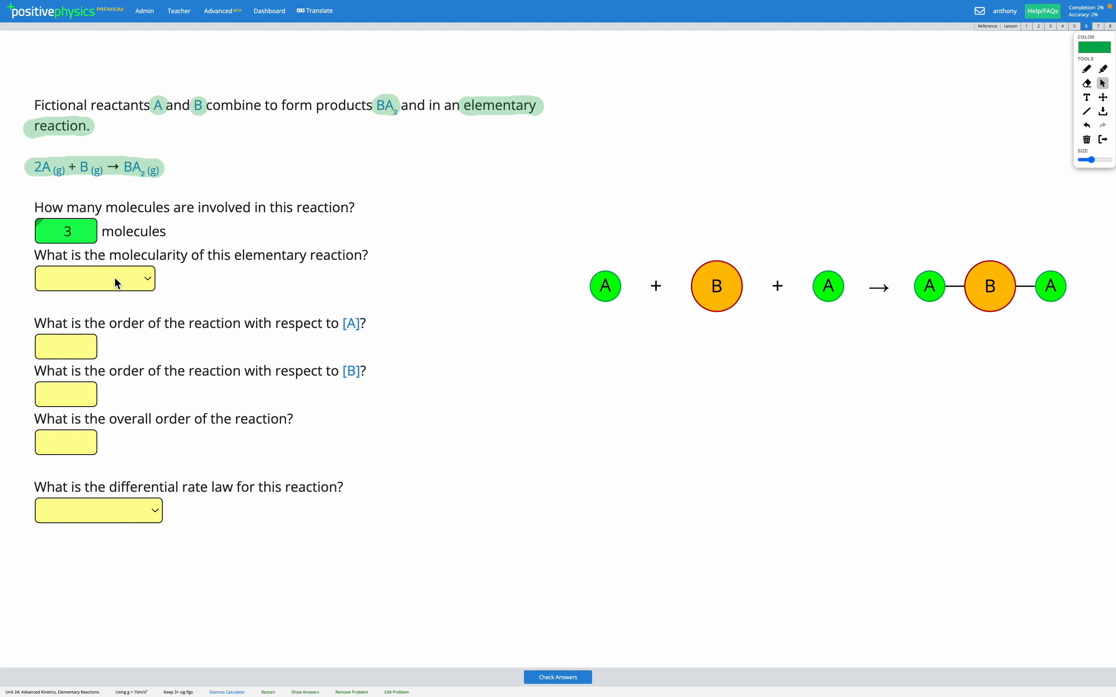
pyautogui.moveTo(141, 285)
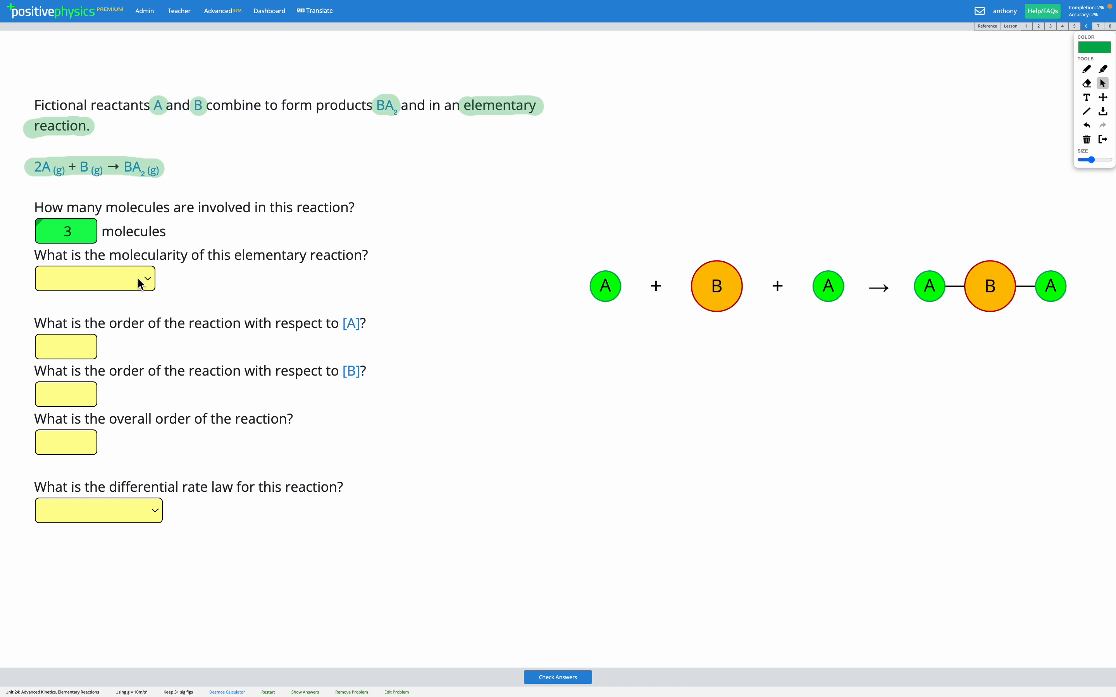
pyautogui.click(94, 278)
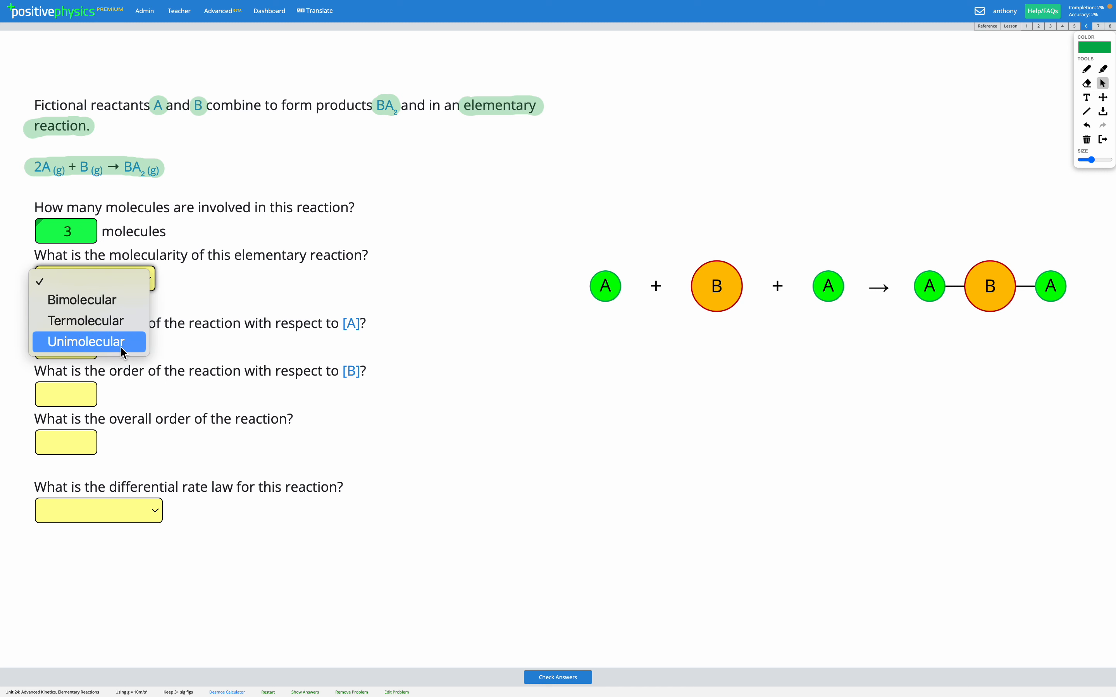
pyautogui.moveTo(100, 349)
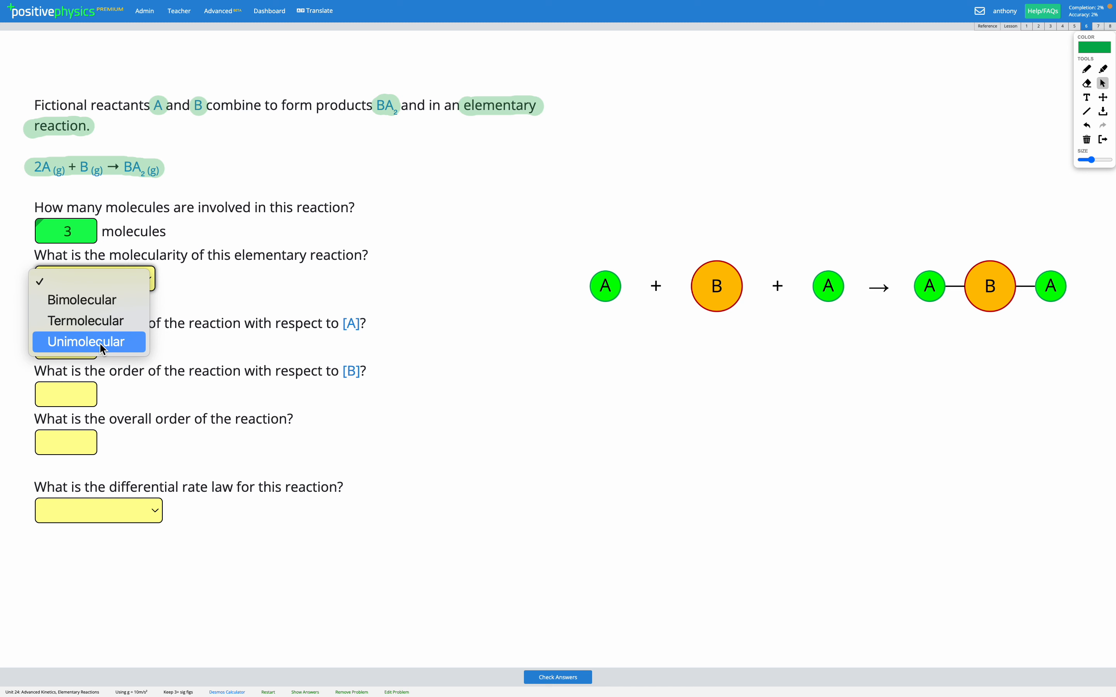
pyautogui.moveTo(87, 300)
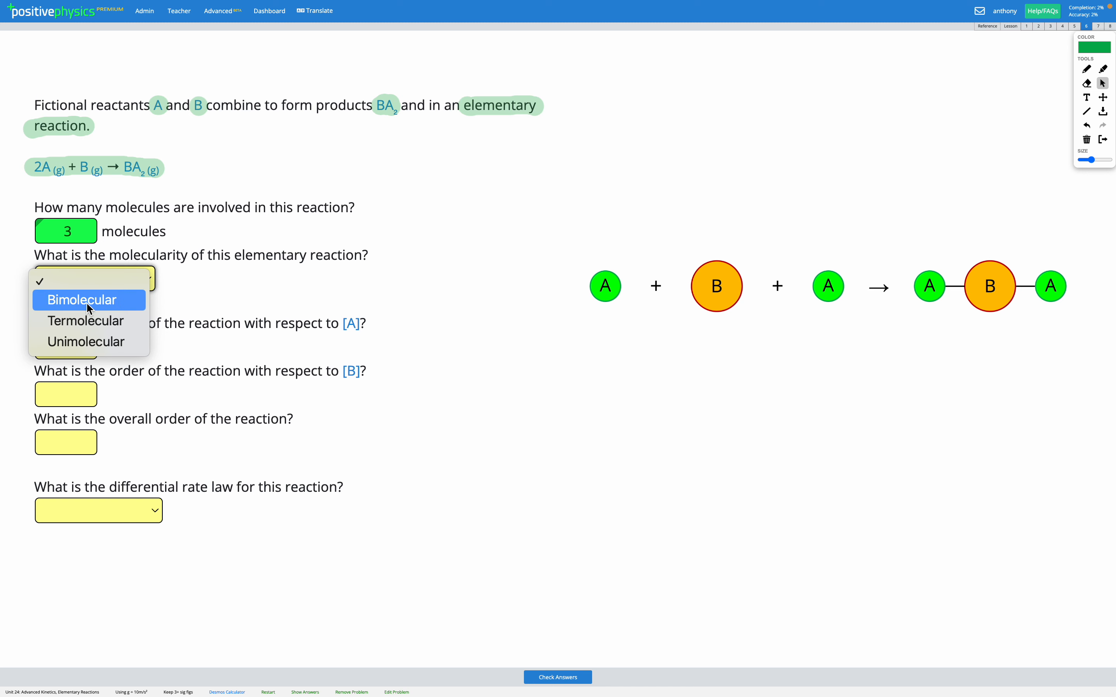
pyautogui.moveTo(96, 321)
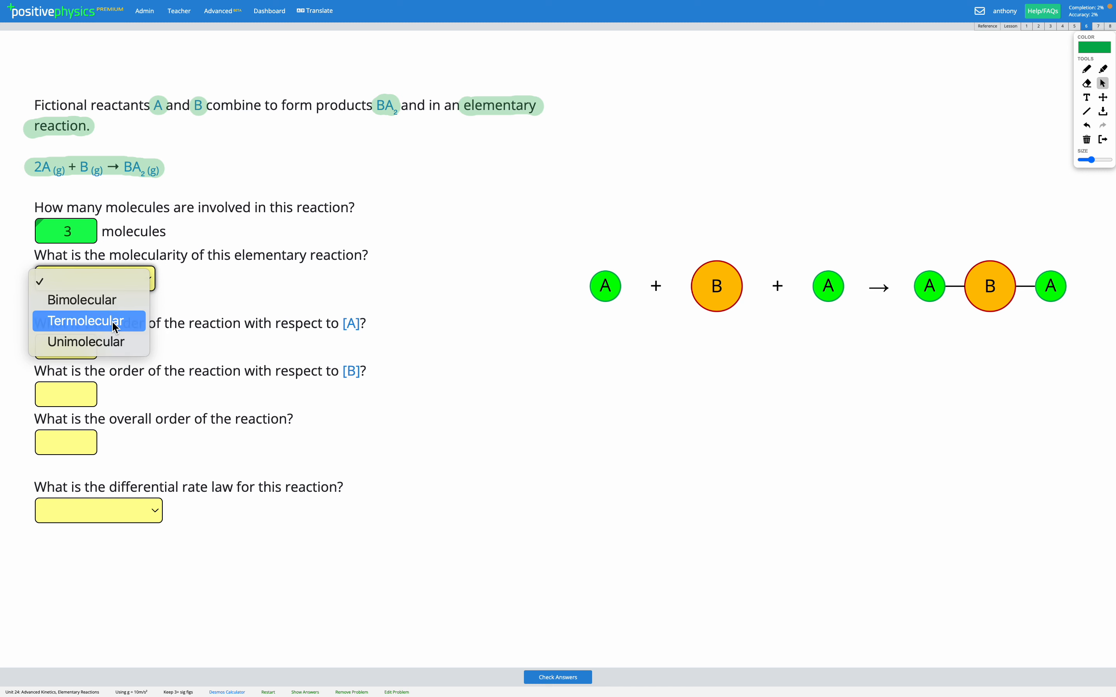
pyautogui.click(85, 321)
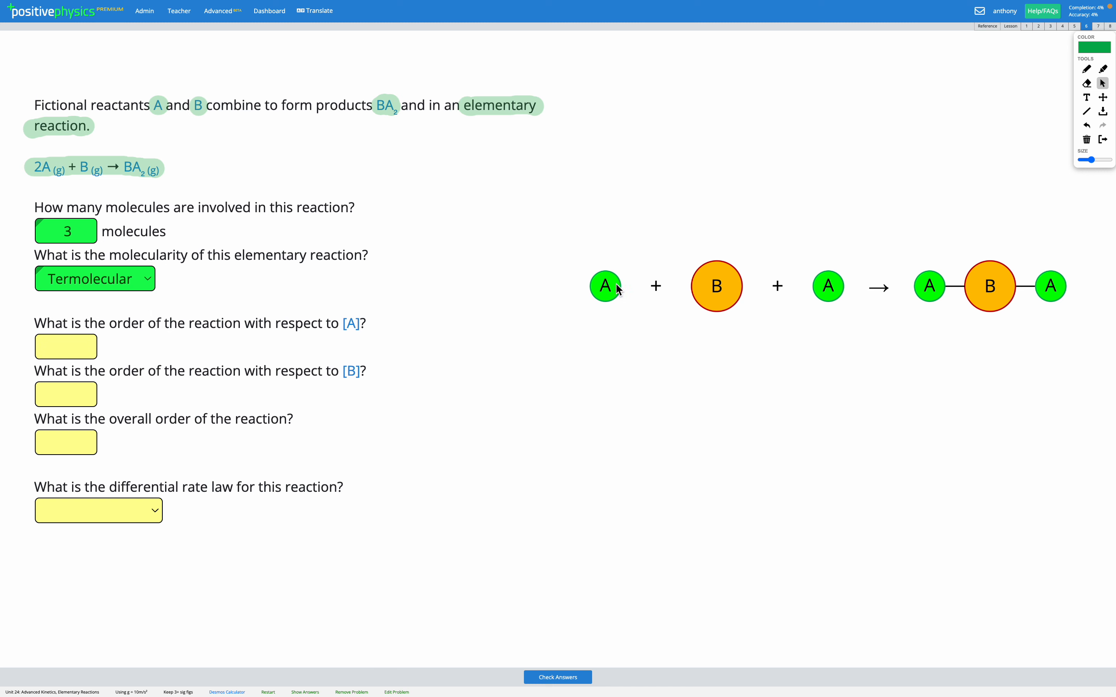
pyautogui.moveTo(919, 123)
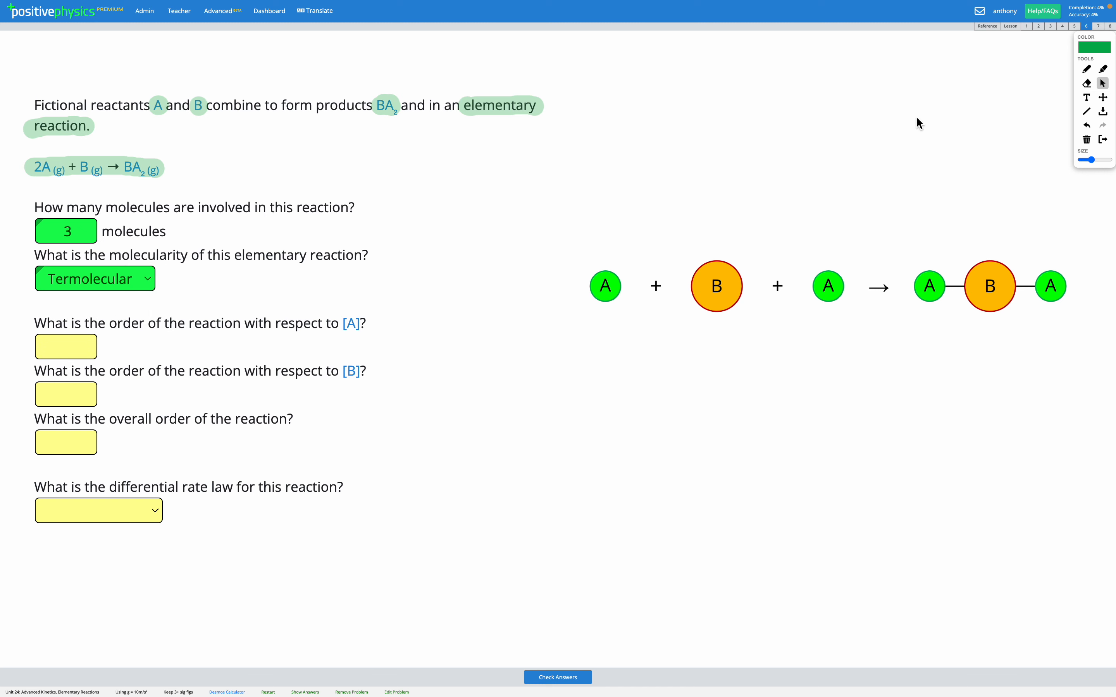
pyautogui.moveTo(166, 330)
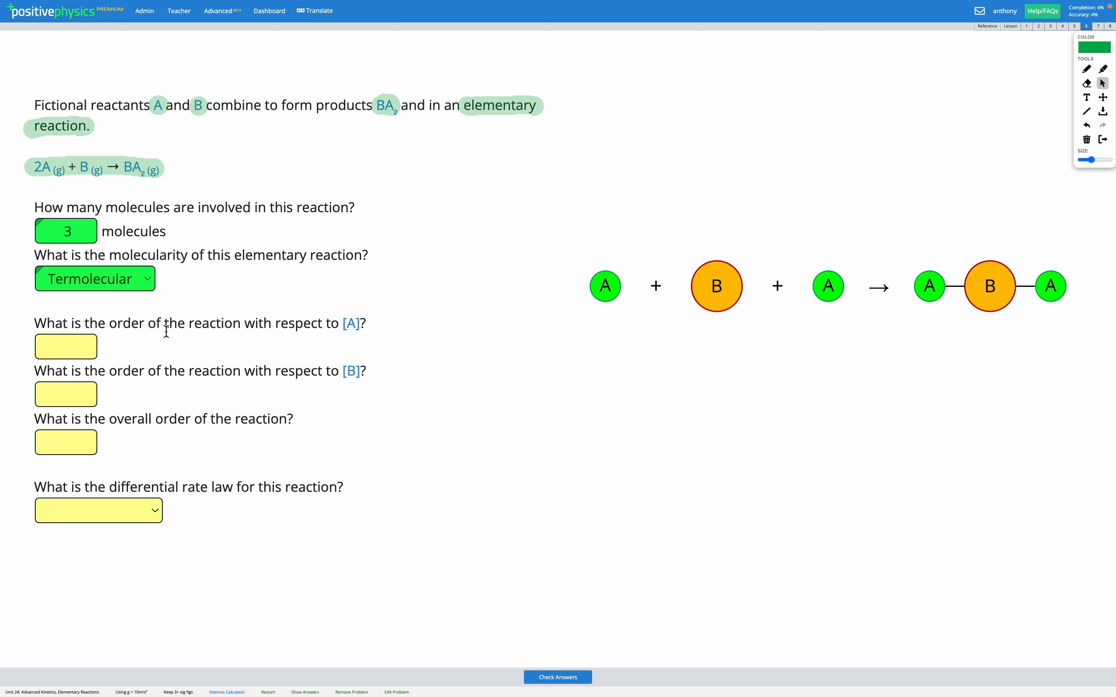
pyautogui.moveTo(344, 338)
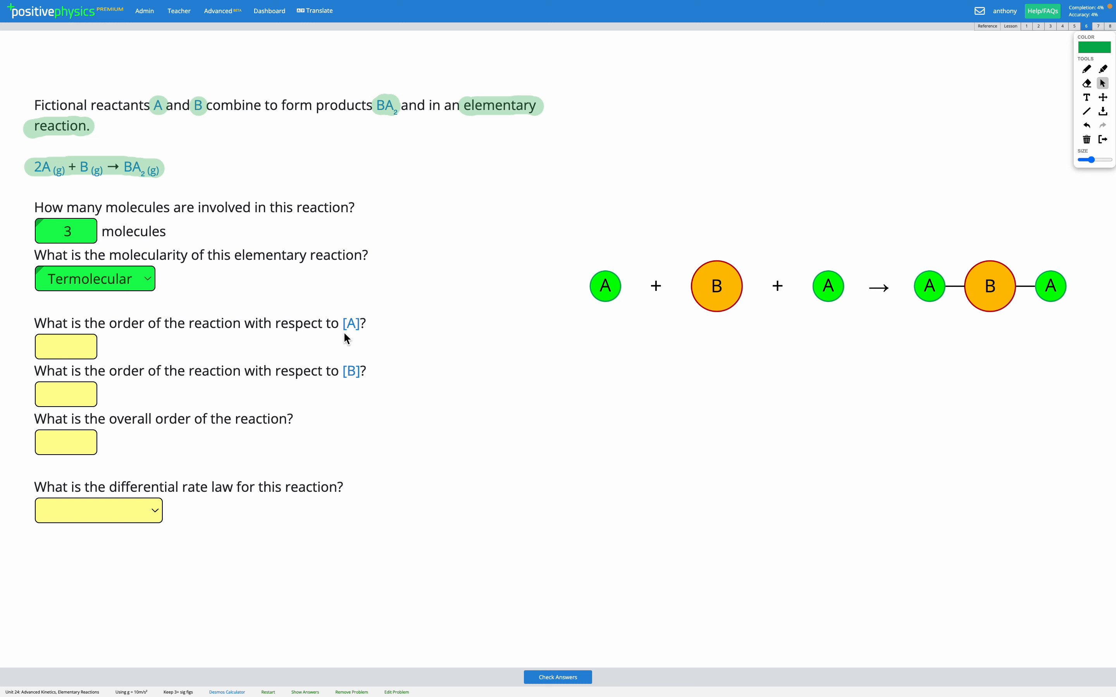
pyautogui.moveTo(362, 335)
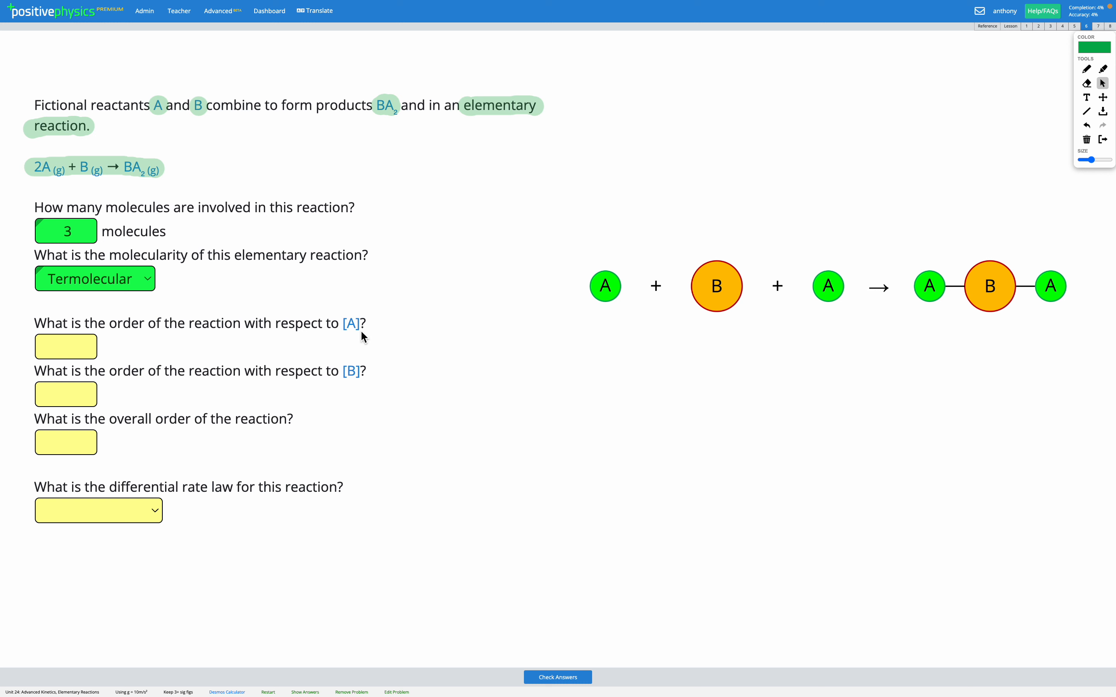
pyautogui.moveTo(350, 376)
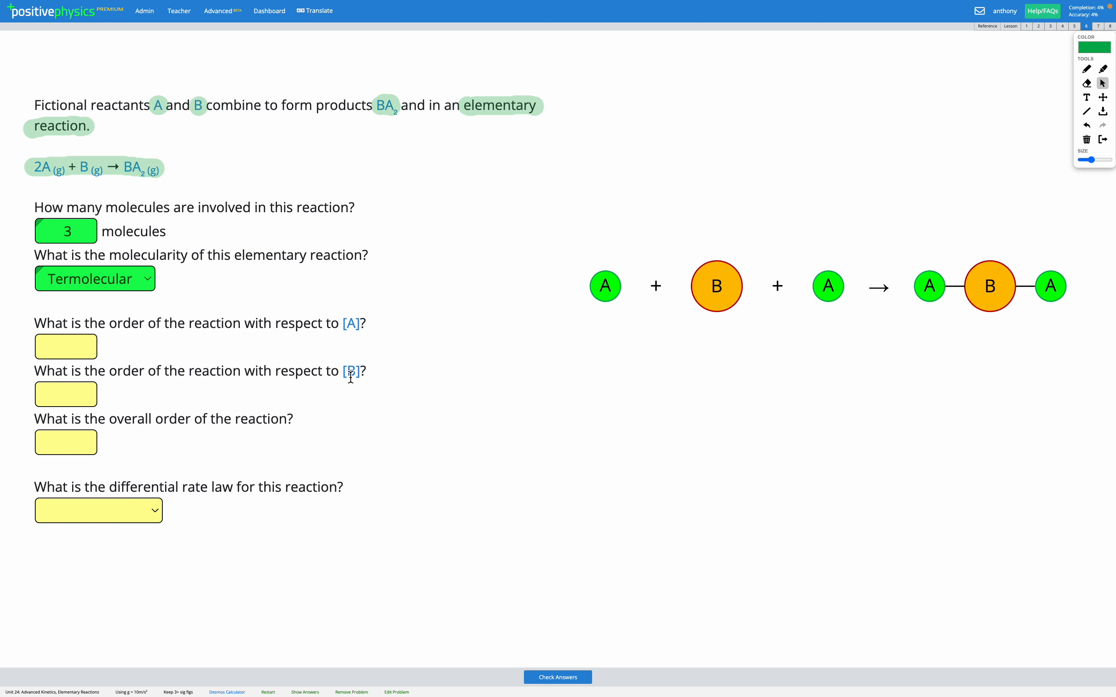
pyautogui.moveTo(508, 222)
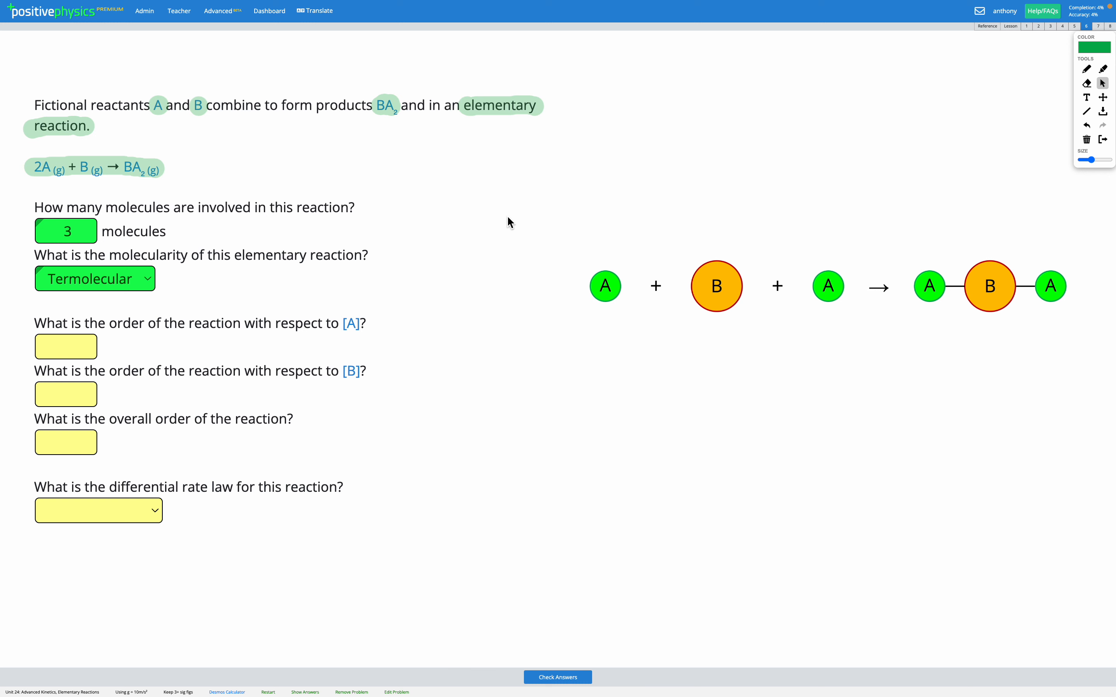
pyautogui.moveTo(403, 357)
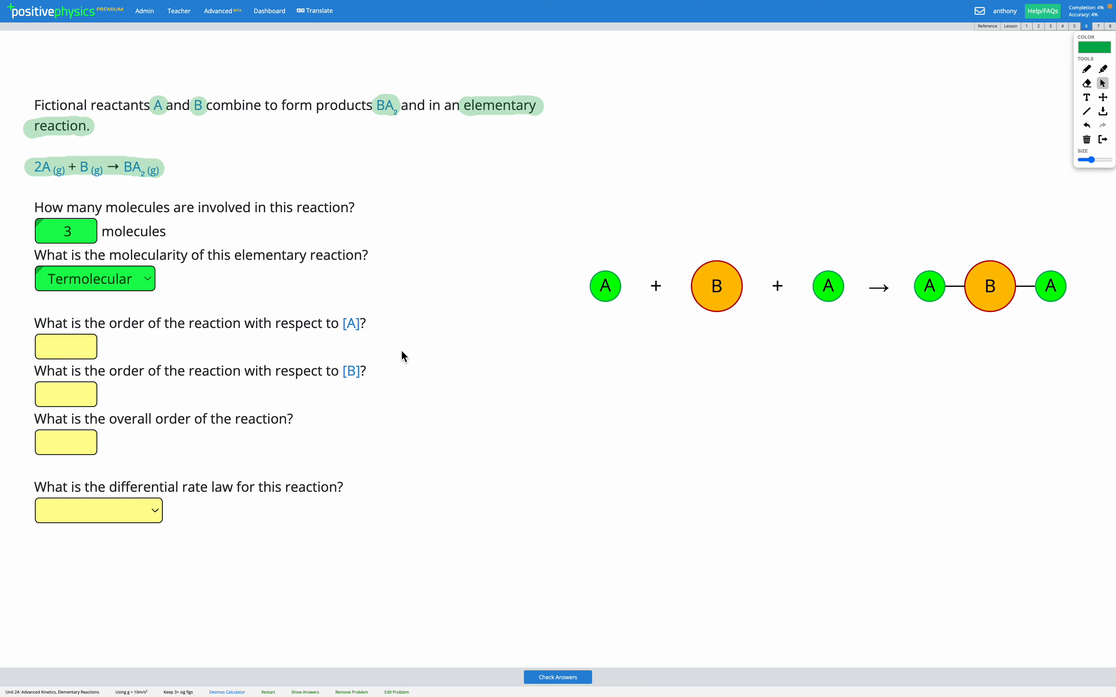
pyautogui.moveTo(674, 299)
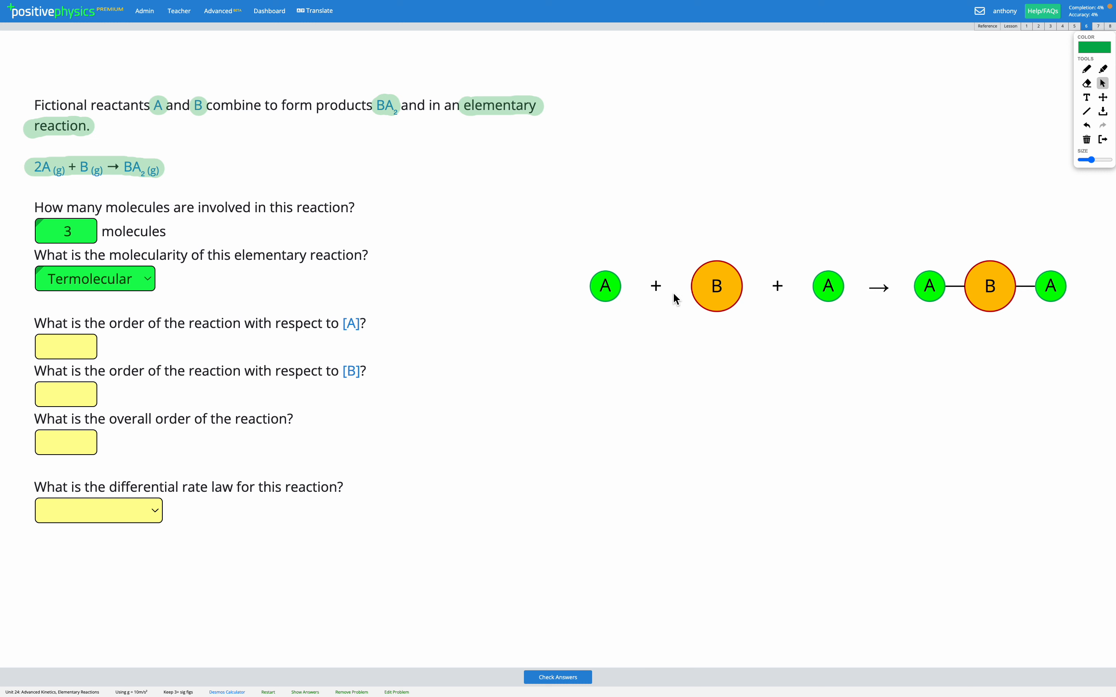
pyautogui.moveTo(514, 233)
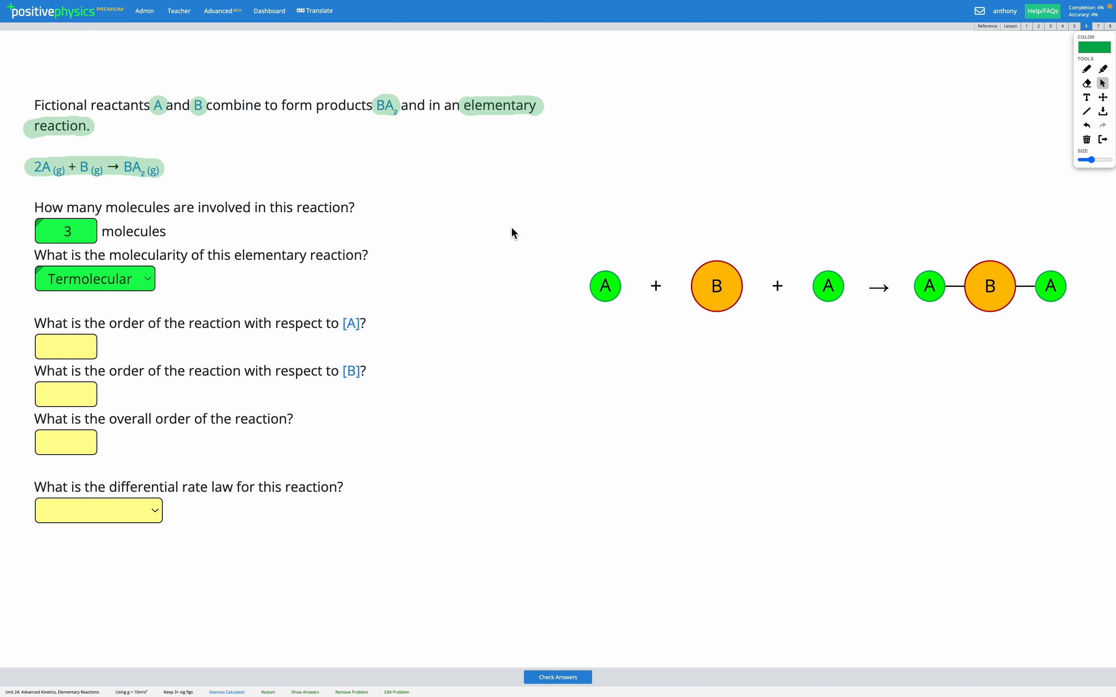
pyautogui.moveTo(640, 291)
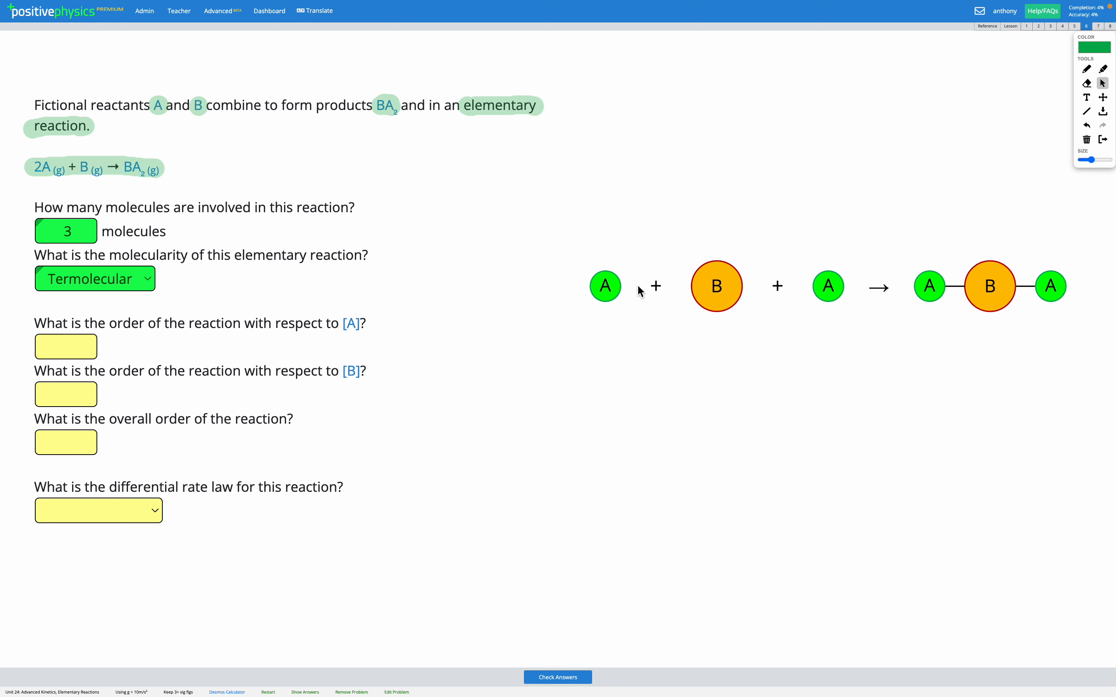
pyautogui.moveTo(694, 301)
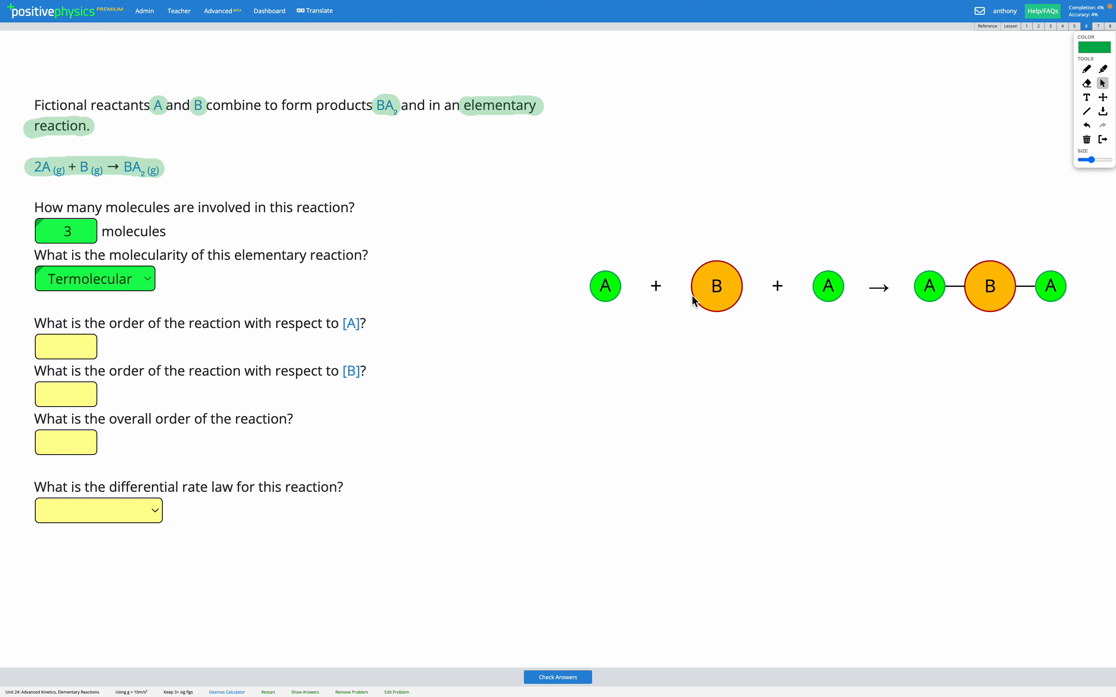
pyautogui.moveTo(615, 295)
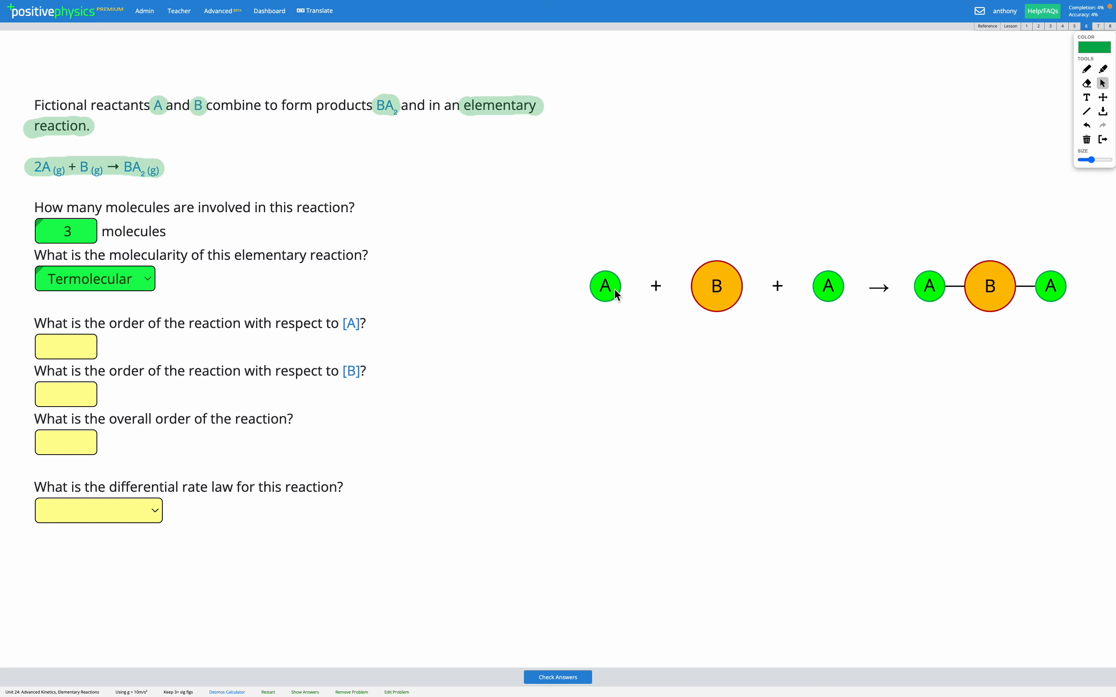
pyautogui.moveTo(323, 333)
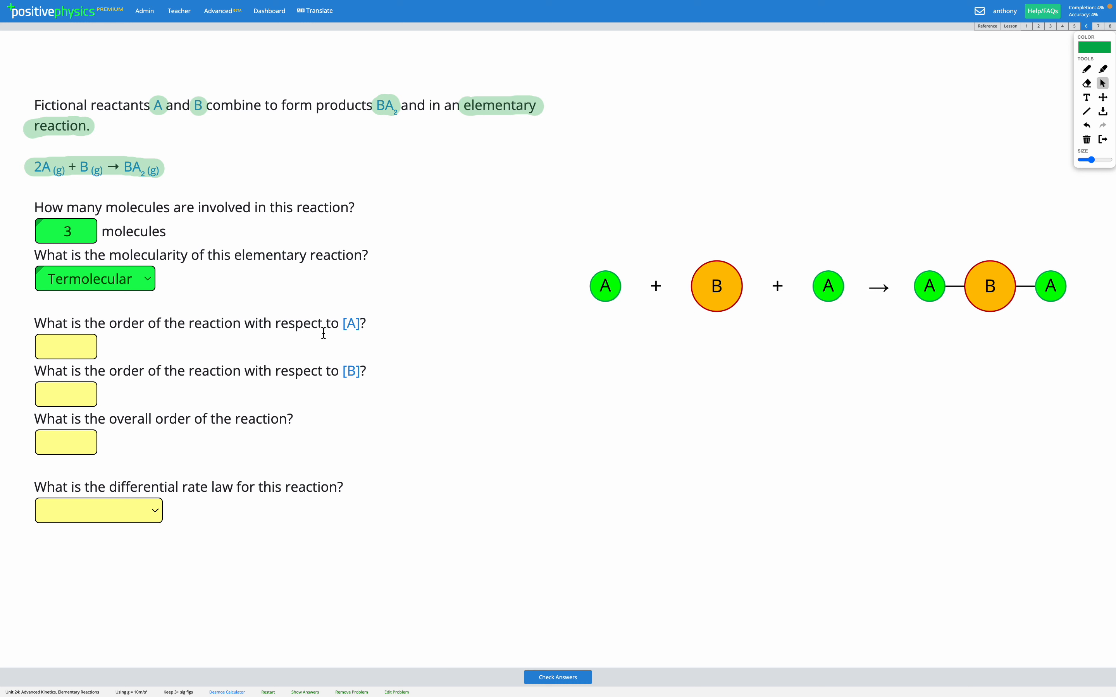
pyautogui.moveTo(493, 340)
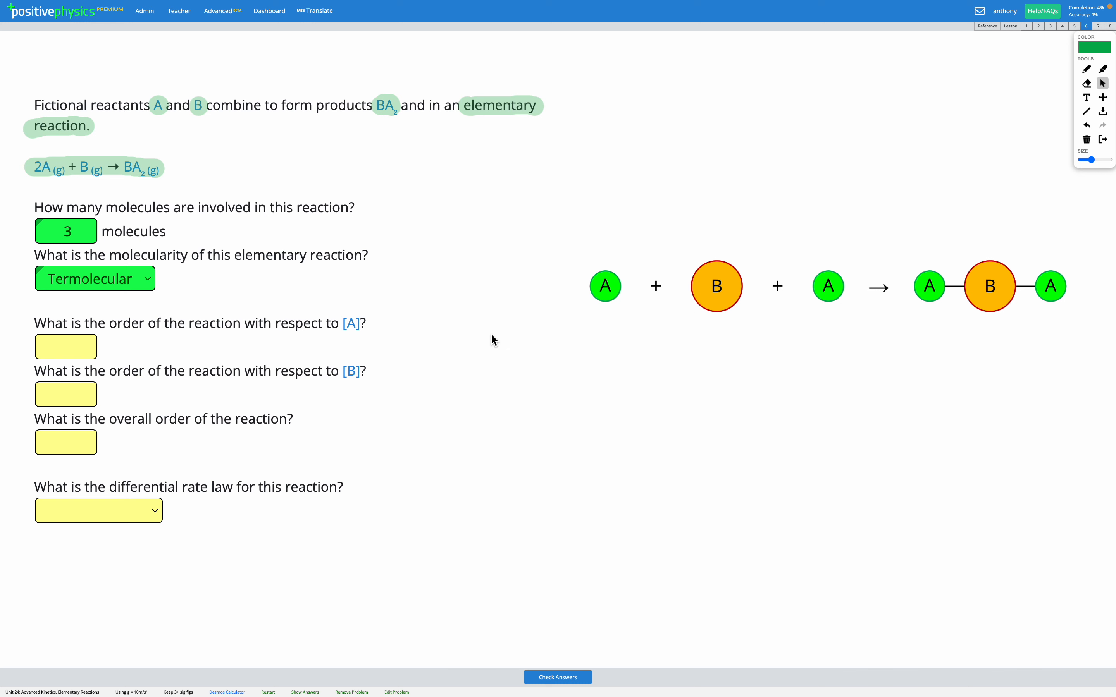
# Highlight the Differential Rate Laws and Elementary Reactions rows on the reference sheet, then return to the problem.
pyautogui.click(986, 26)
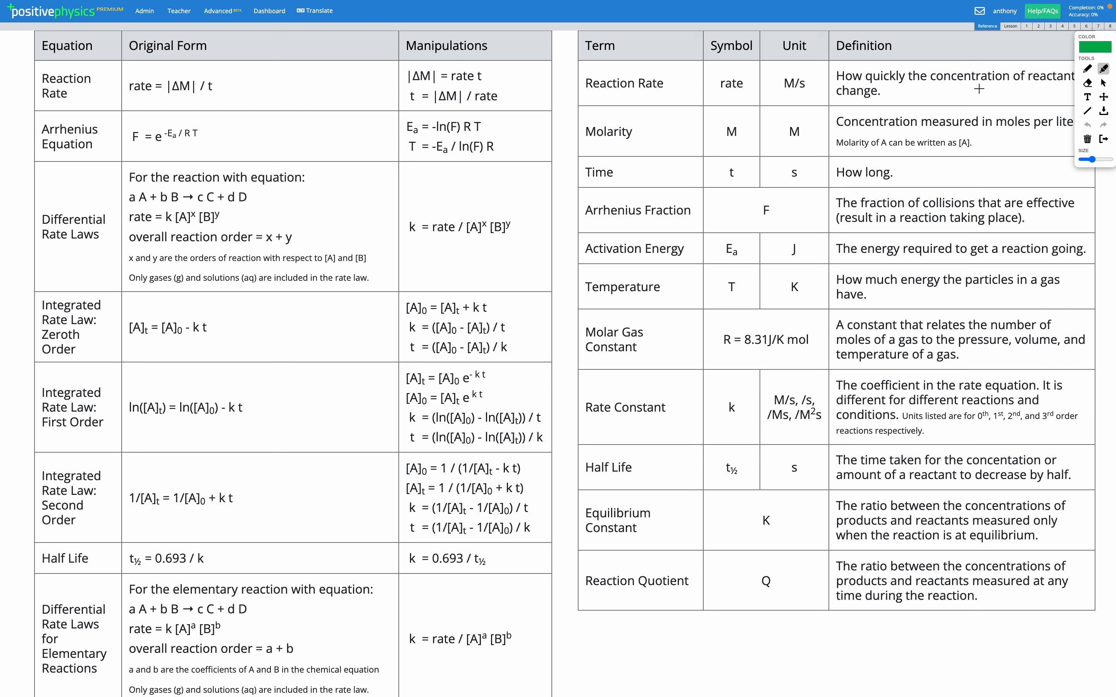
pyautogui.doubleClick(72, 618)
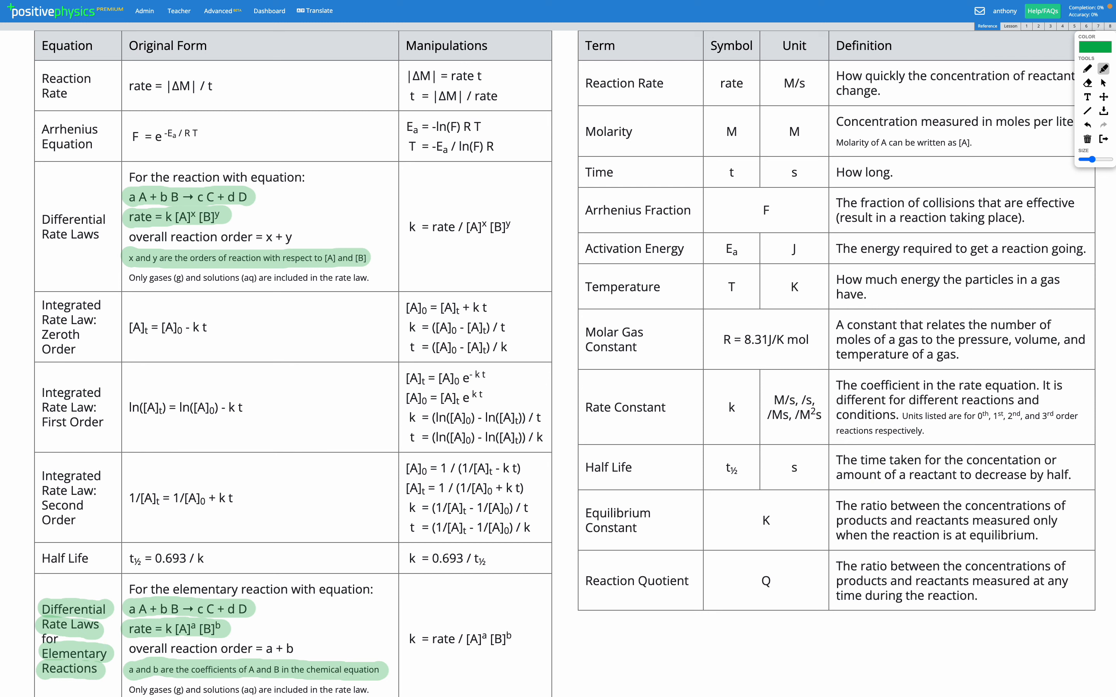
pyautogui.click(1086, 25)
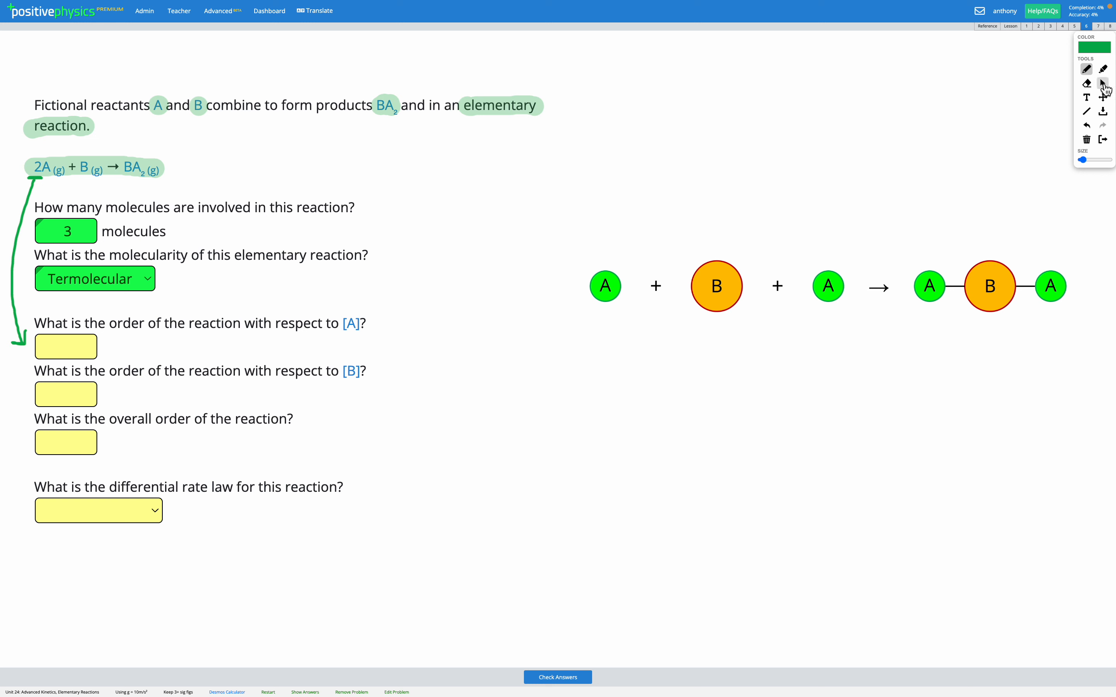
# Enter order 2 for [A] and 1 for [B], with pen arrows and handwritten 2+1 = 3.
pyautogui.click(65, 347)
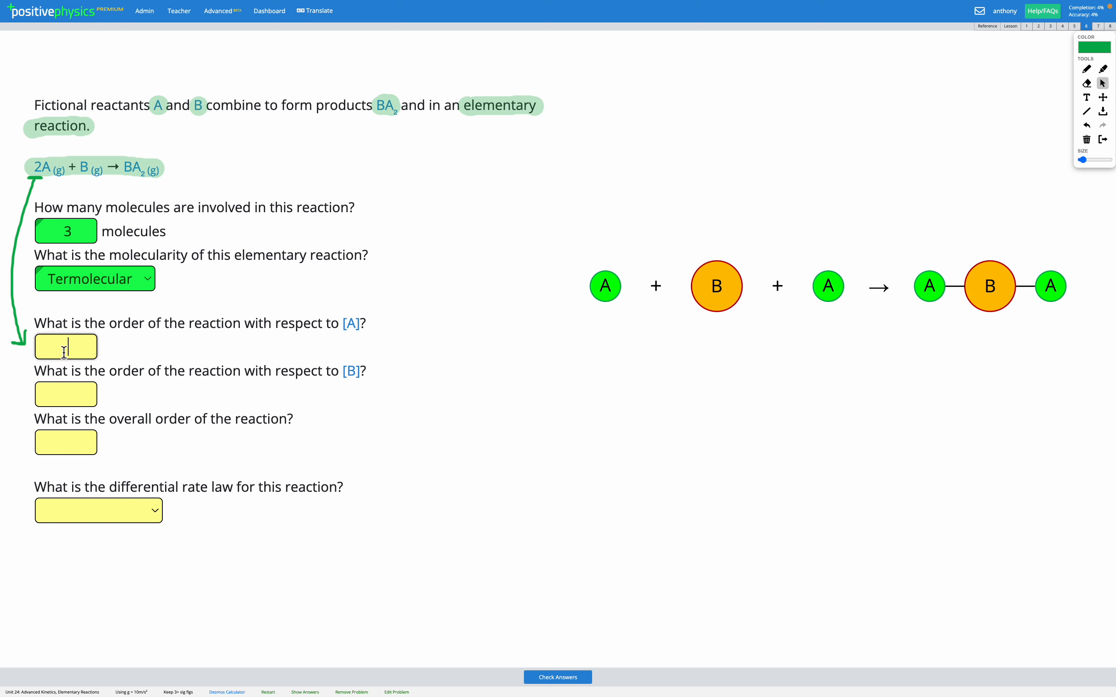
pyautogui.write('2')
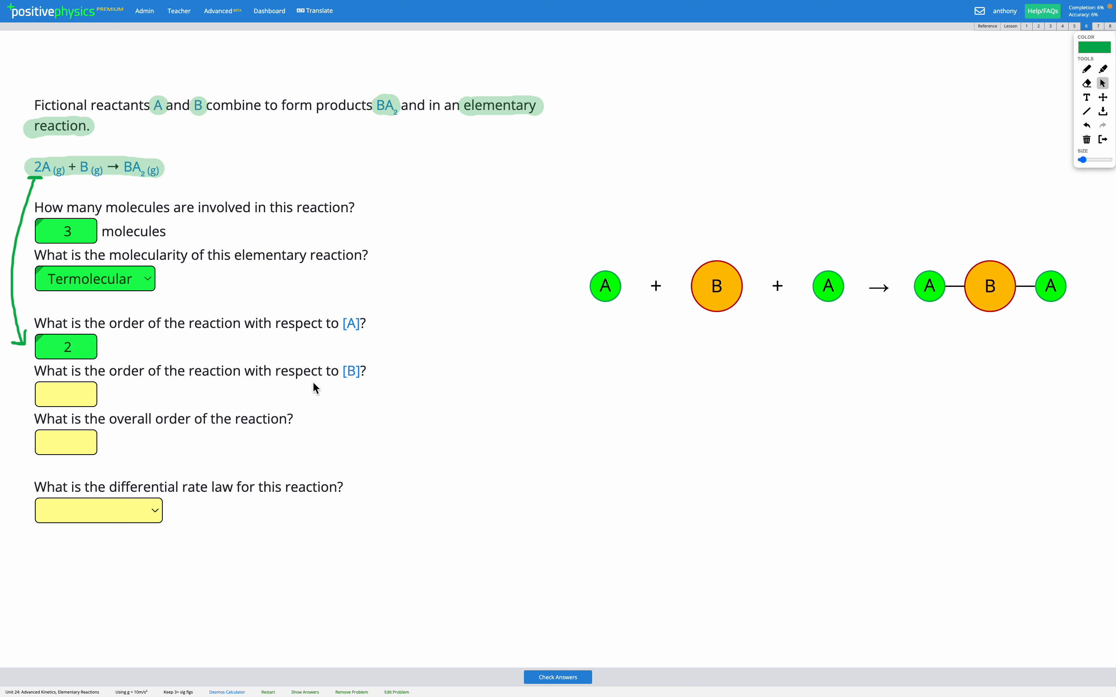
pyautogui.moveTo(187, 246)
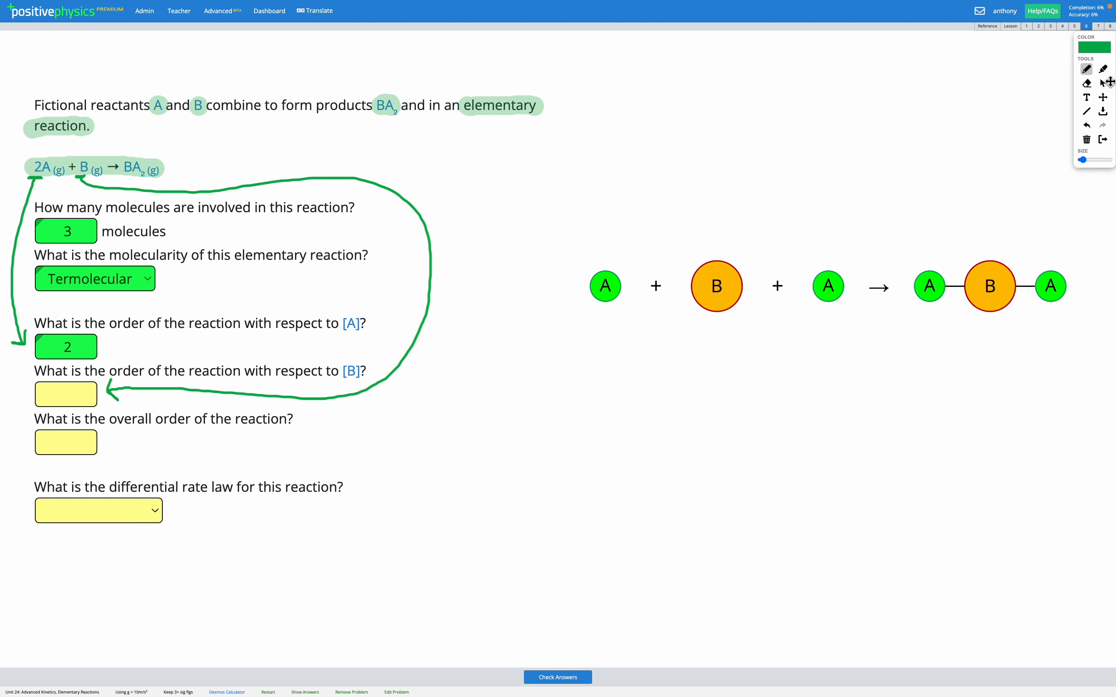
pyautogui.write('1')
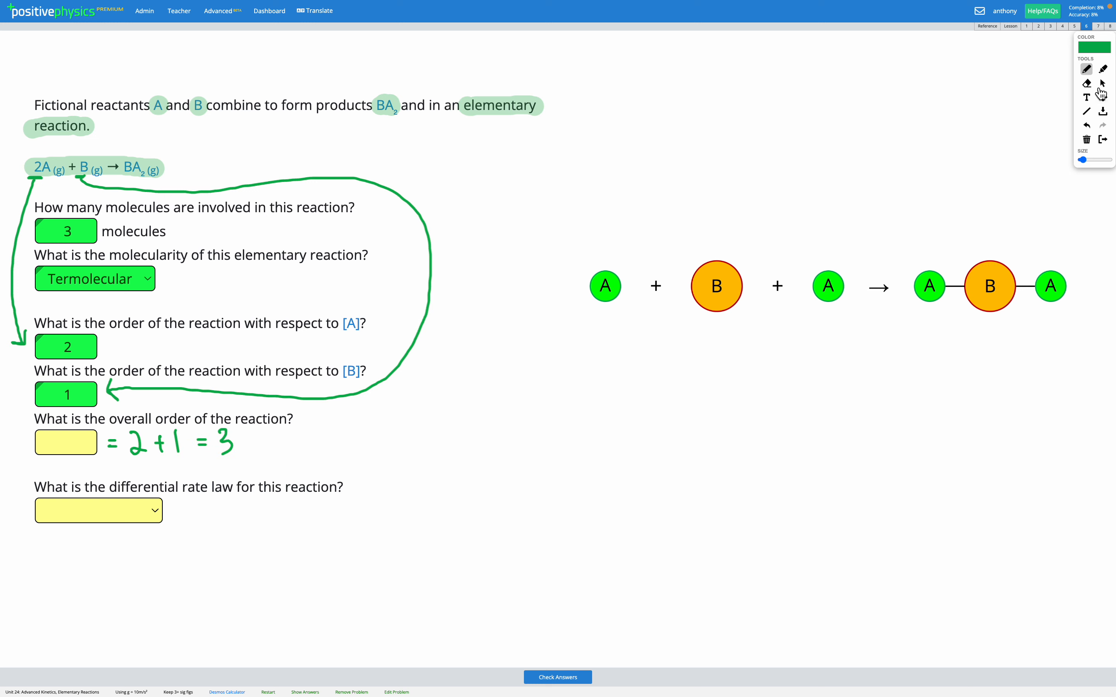
pyautogui.click(65, 442)
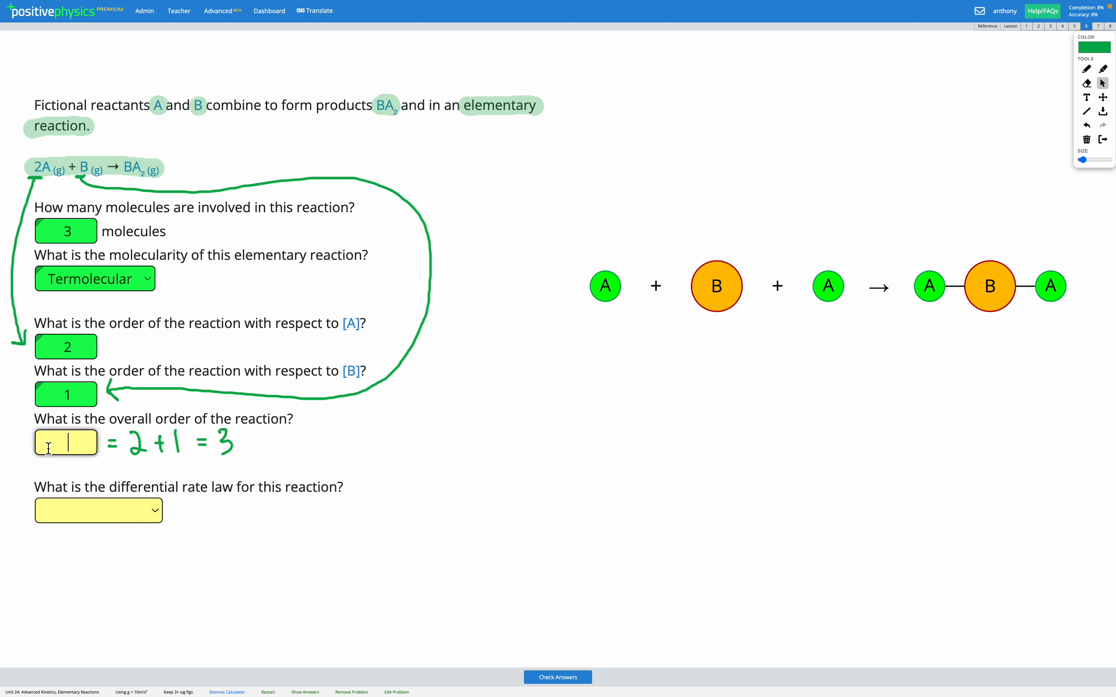
# Enter overall order 3 and select rate = k[A]²[B] as the rate law.
pyautogui.click(99, 510)
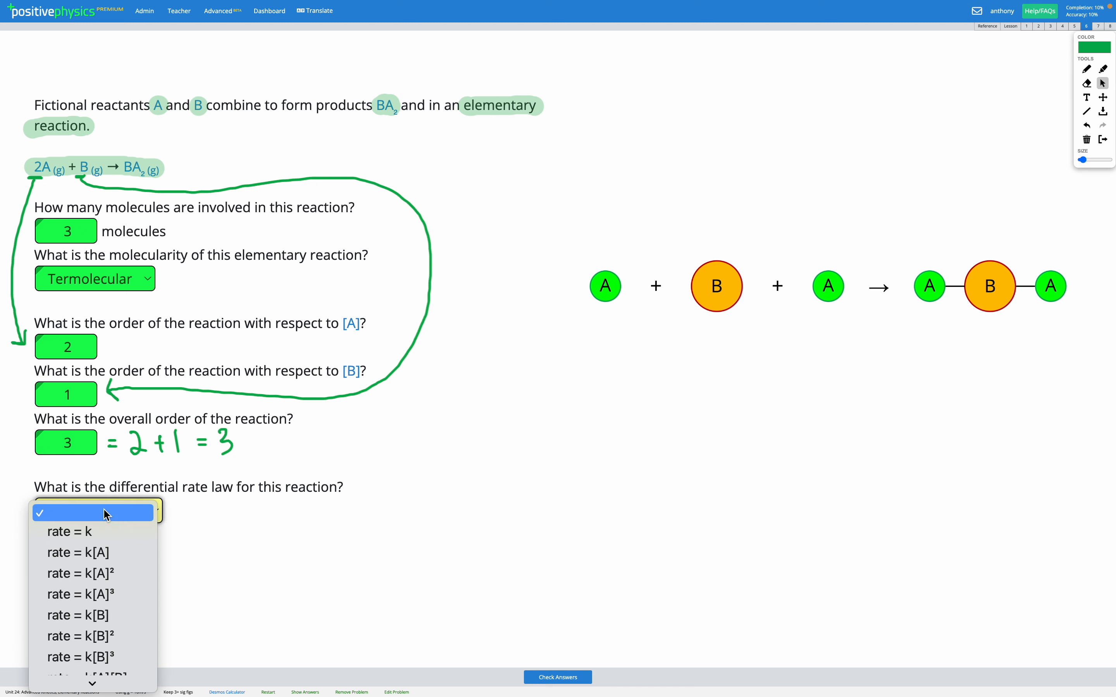
pyautogui.moveTo(147, 518)
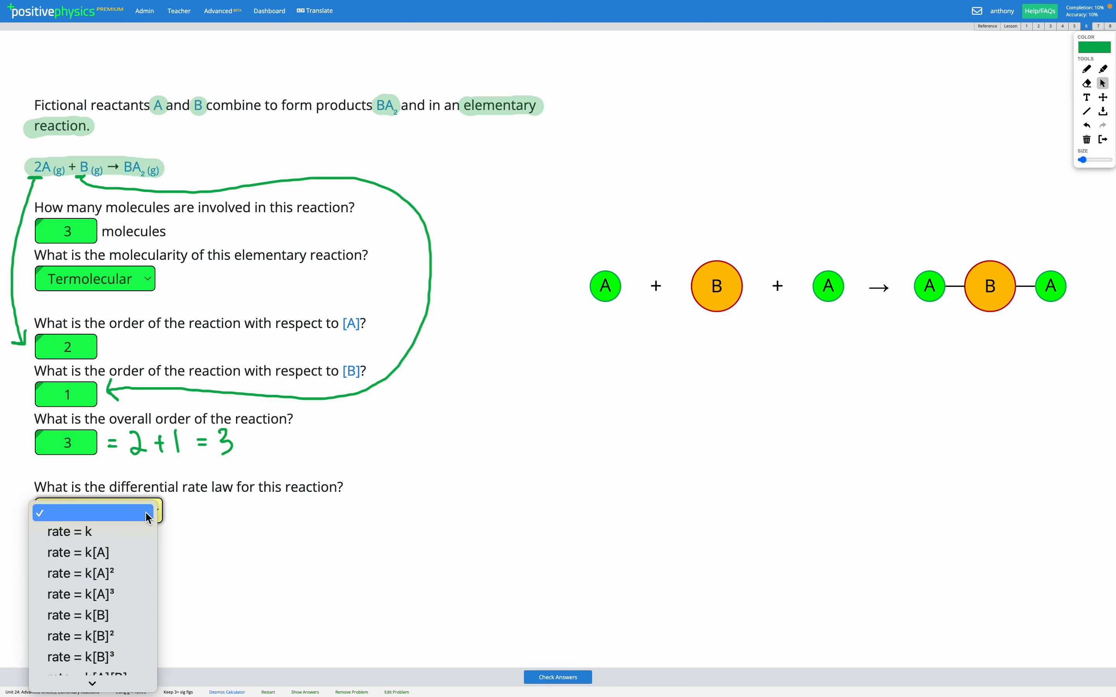
pyautogui.moveTo(138, 515)
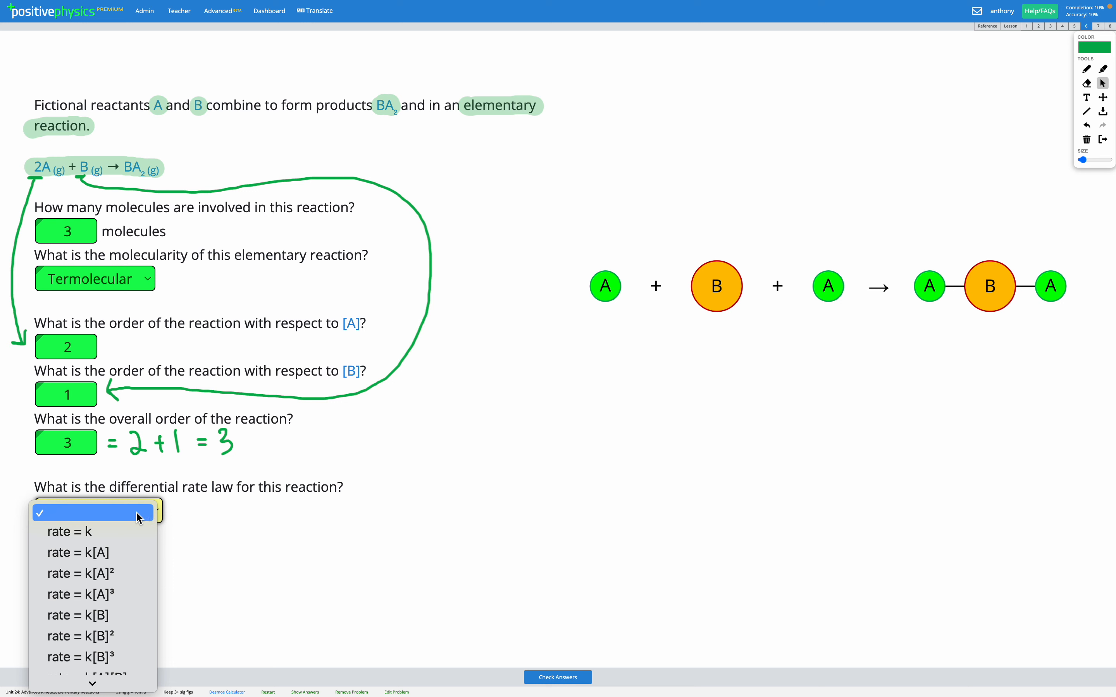
pyautogui.moveTo(411, 414)
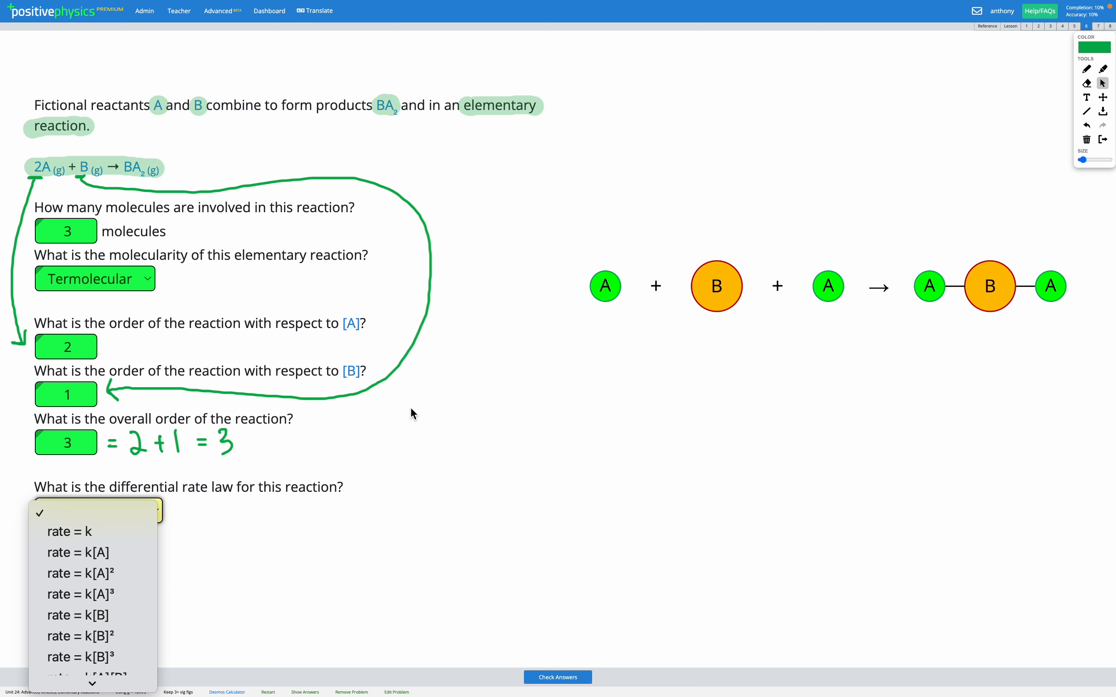
pyautogui.moveTo(93, 594)
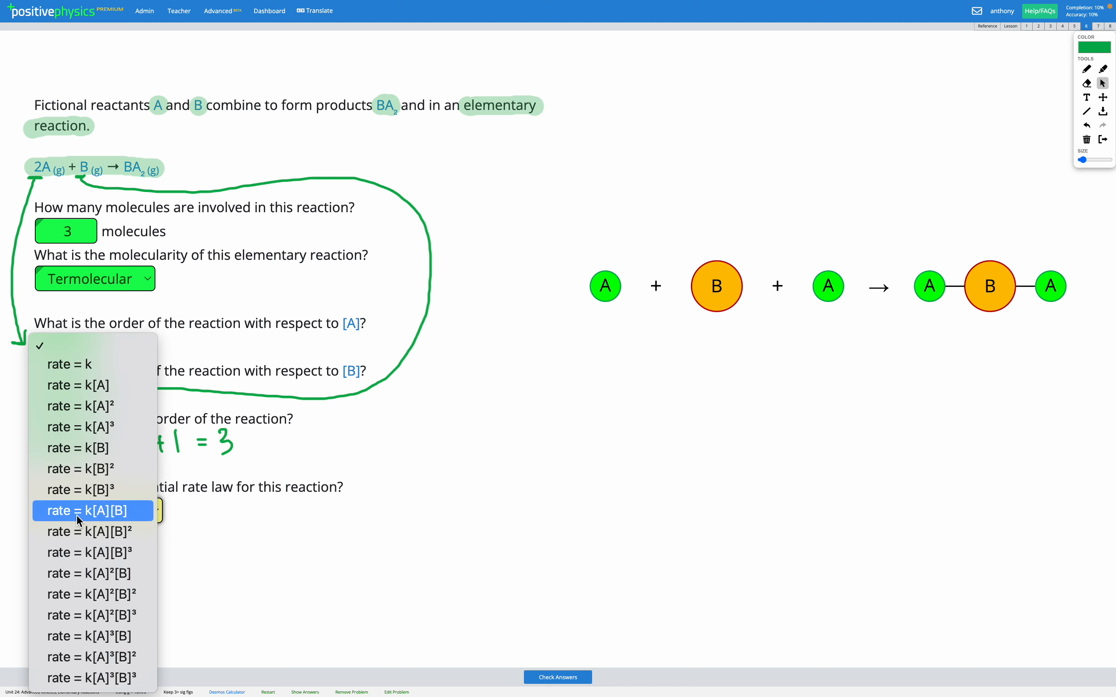
pyautogui.moveTo(124, 573)
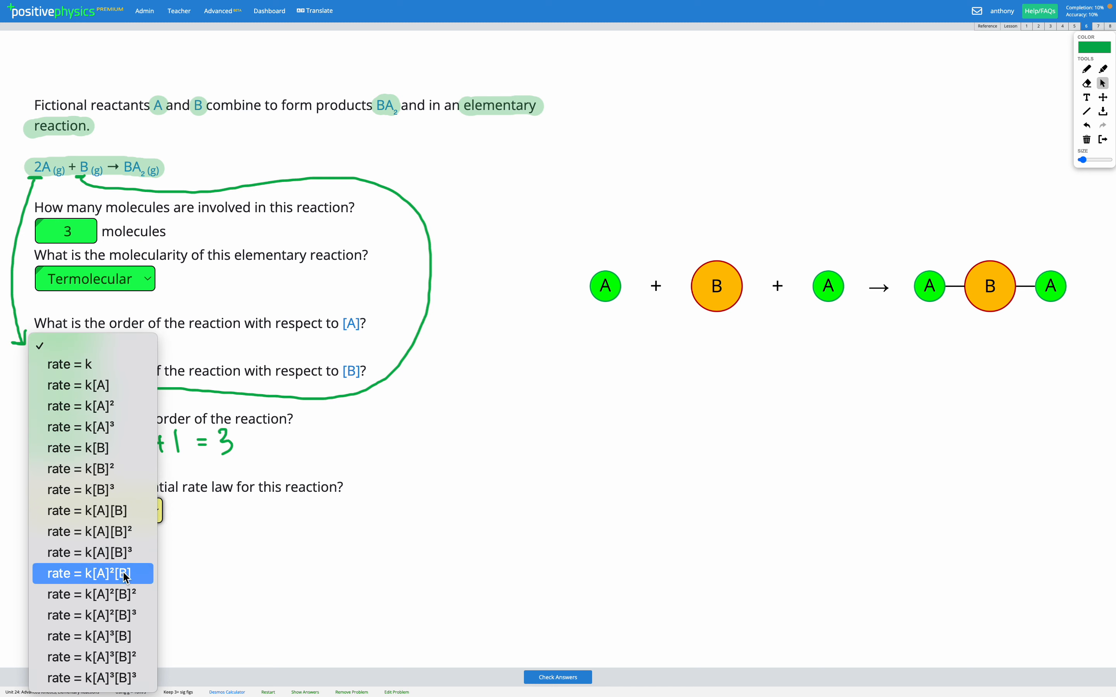
pyautogui.click(92, 573)
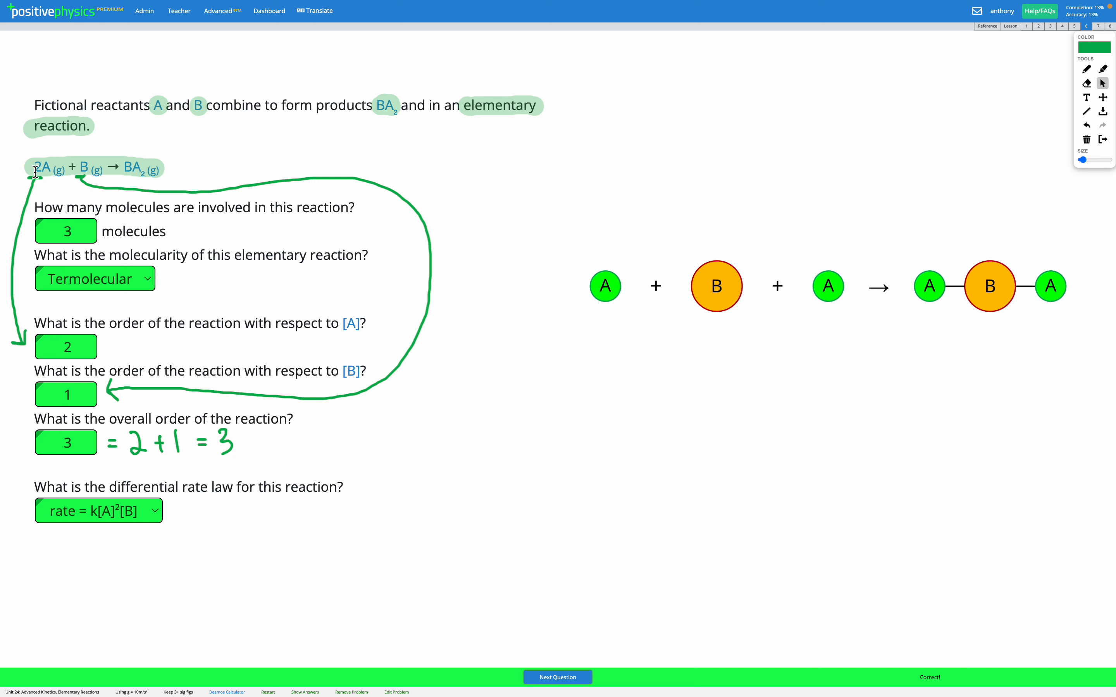
pyautogui.moveTo(150, 403)
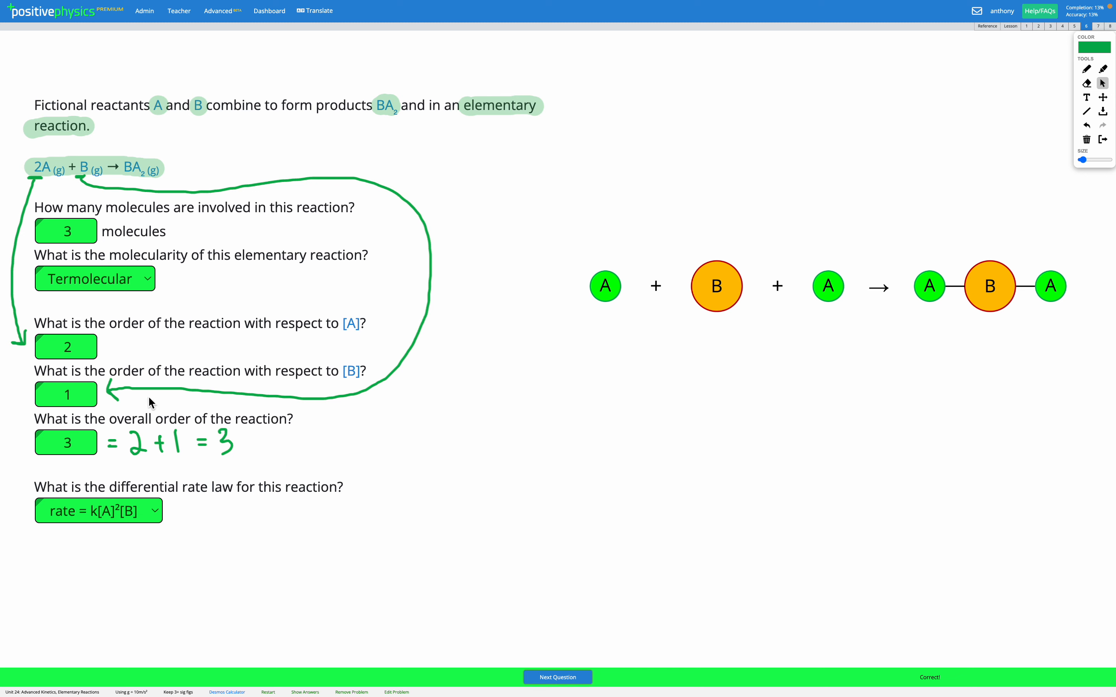